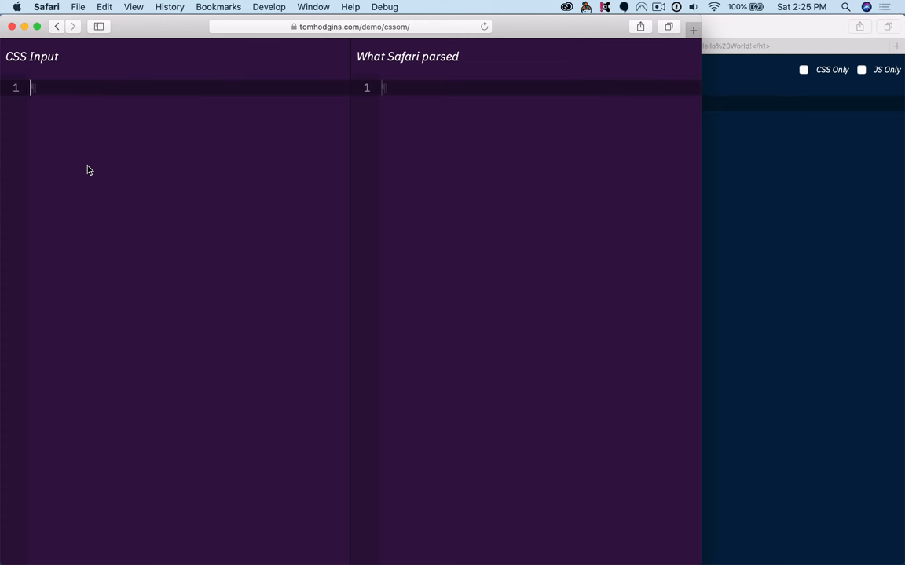
Check the Safari version in the About window and dismiss it.
click(47, 7)
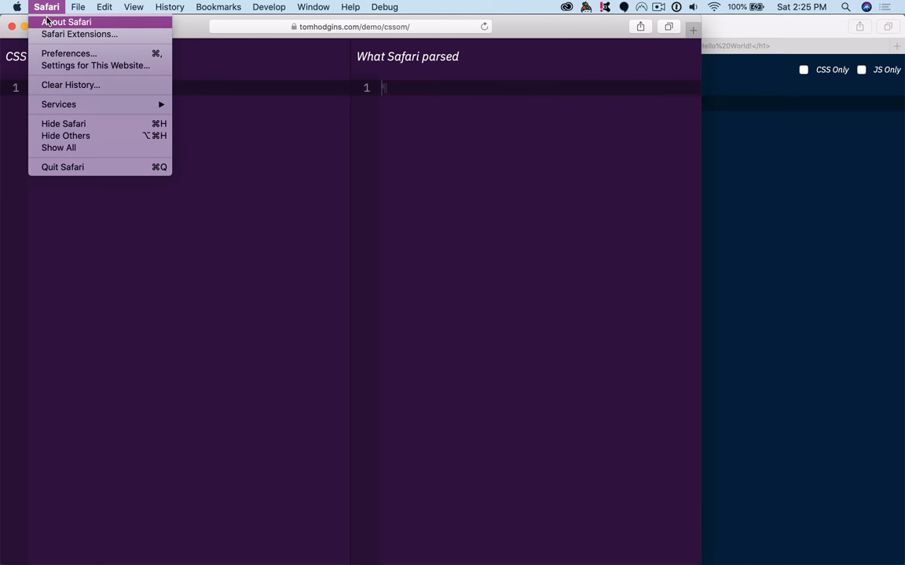
click(66, 22)
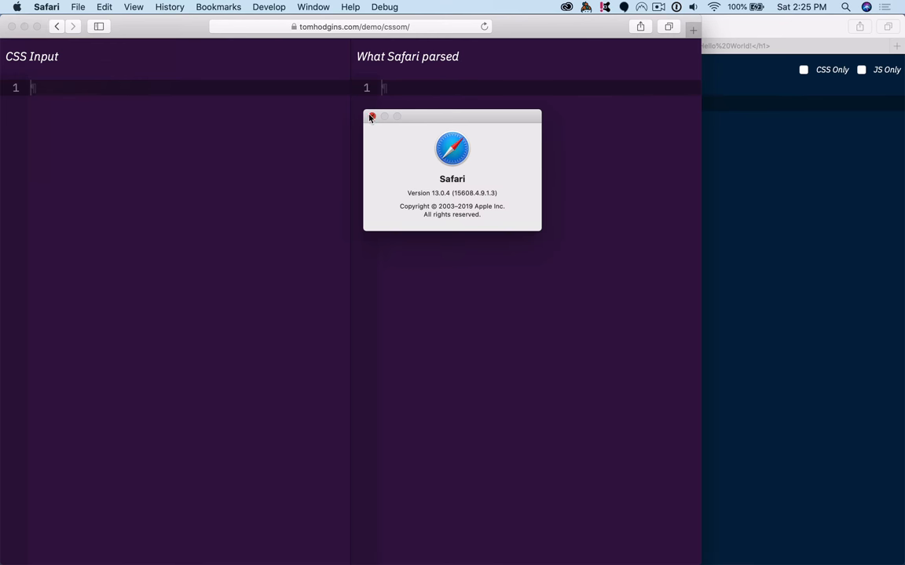
click(371, 116)
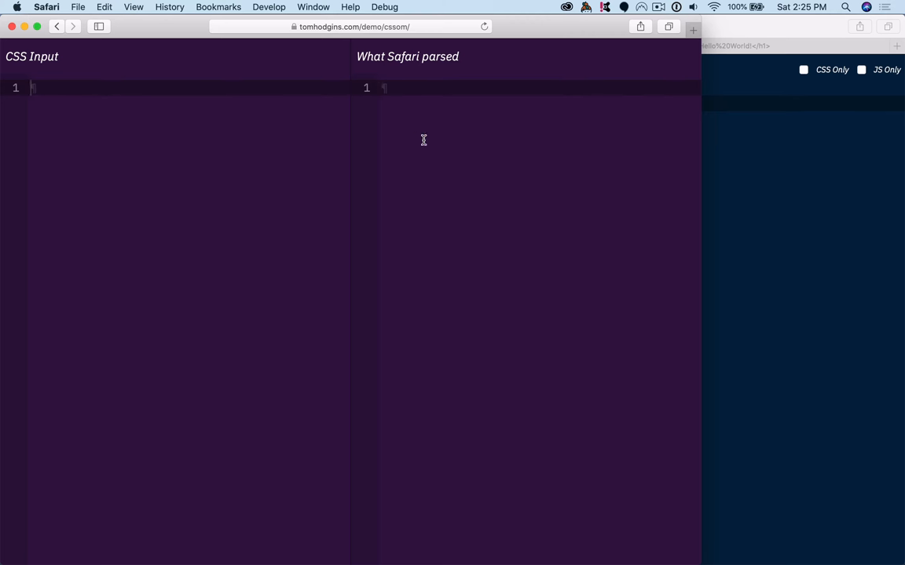
Enter an h1 rule whose font-size is clamp(20px, 10vw, 50px) in the CSS Input editor.
text(h1)
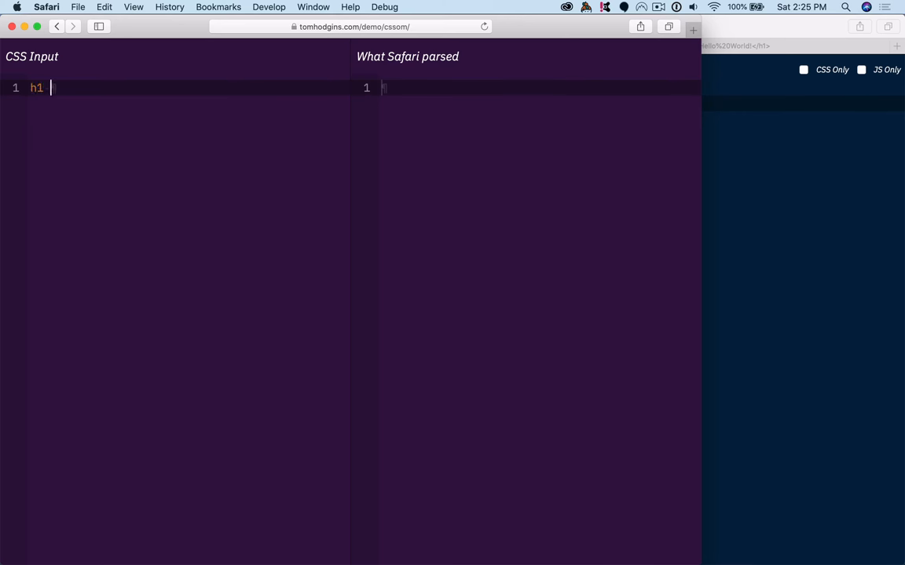
text({)
text(font-size: ;)
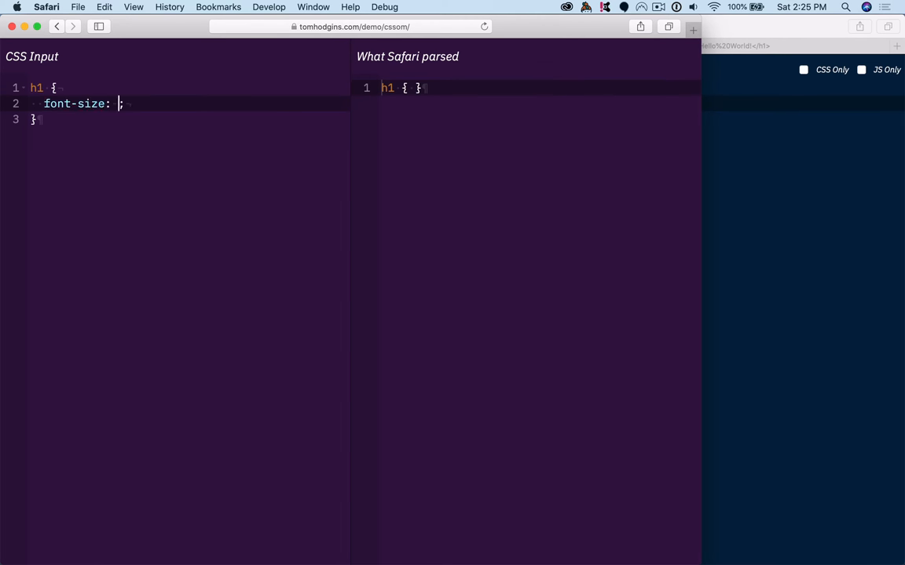
text(10px;)
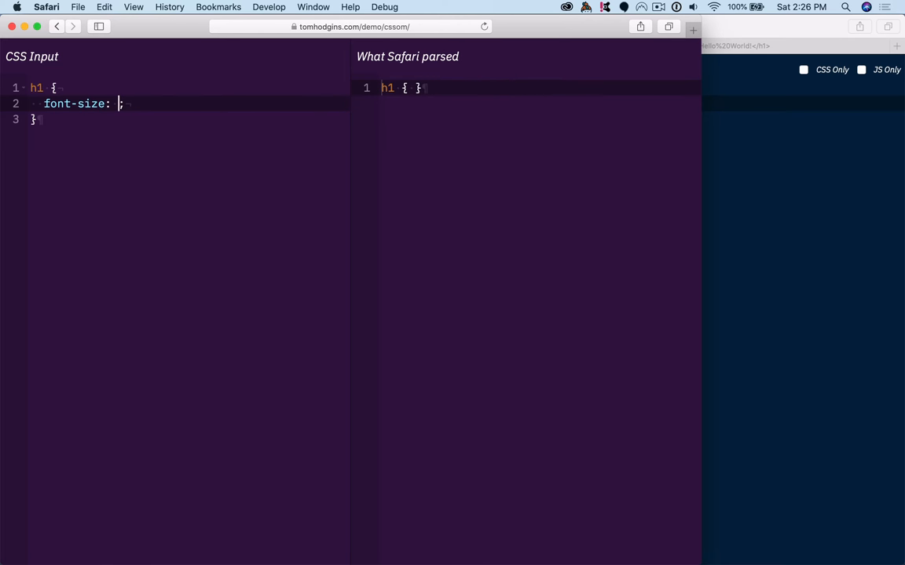
text(clamp())
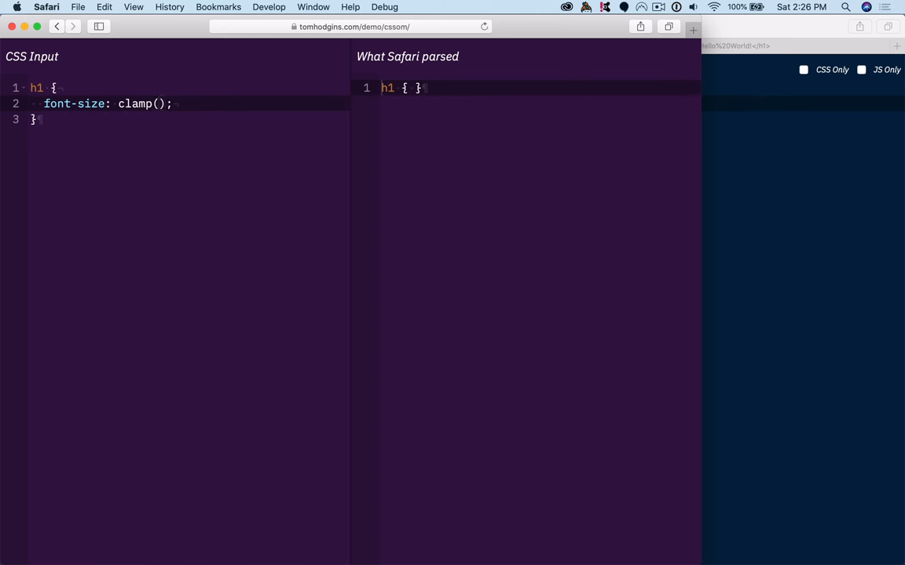
text(2)
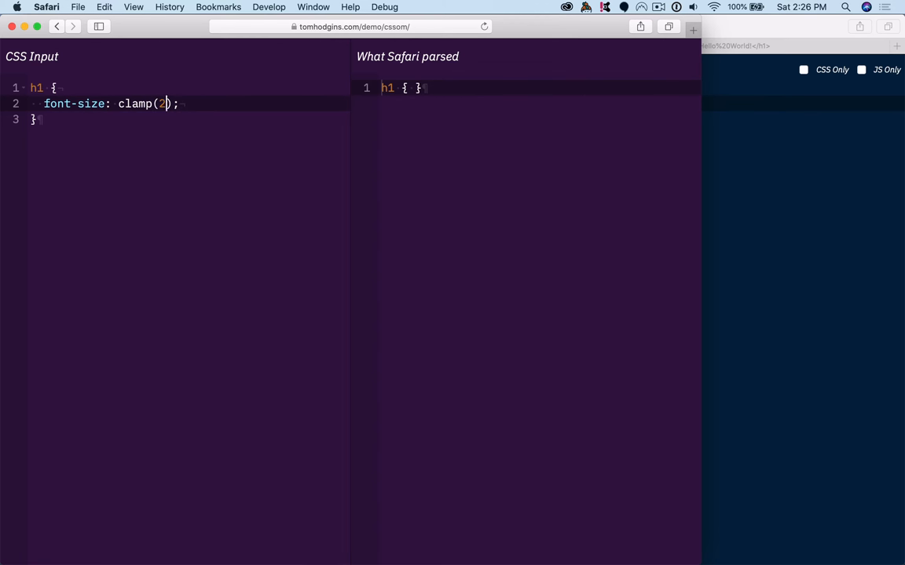
text(0px,)
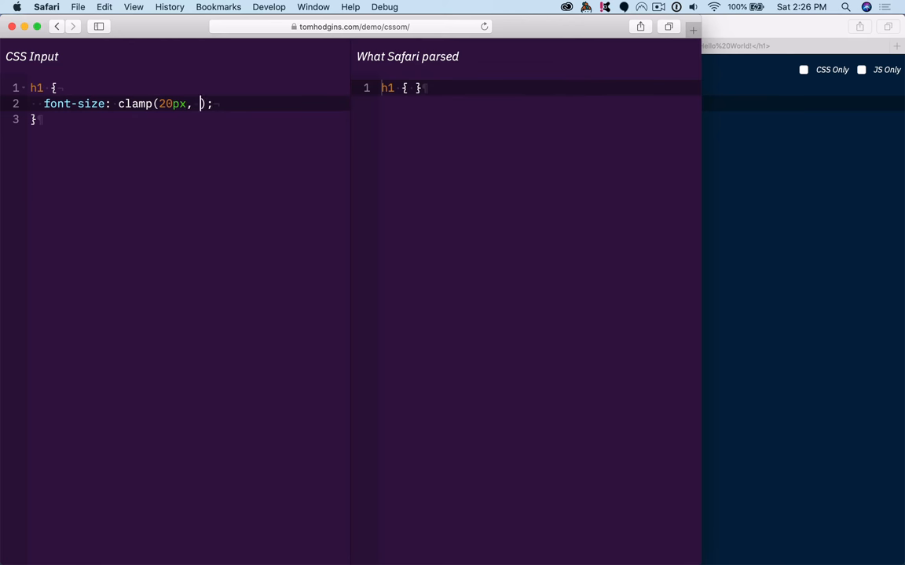
text(10vw)
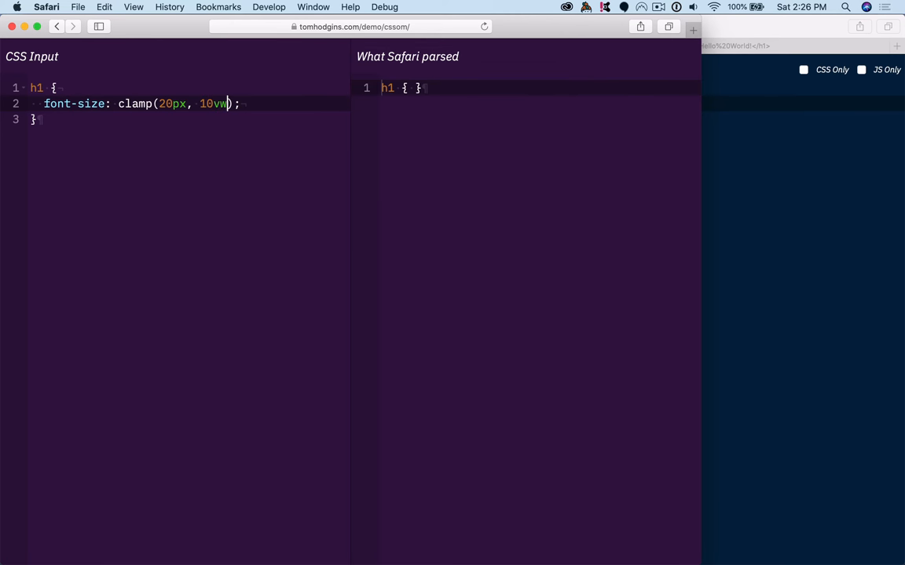
text(,)
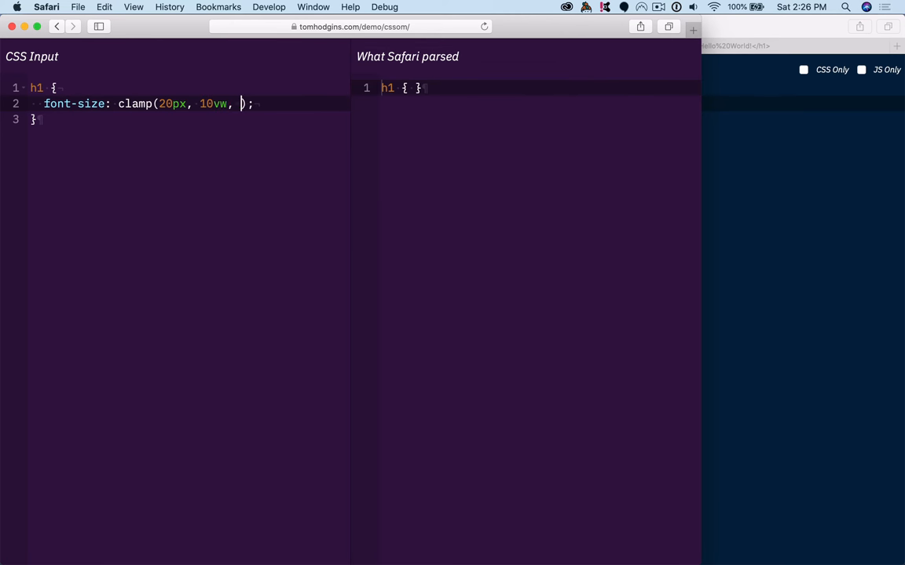
text(50px)
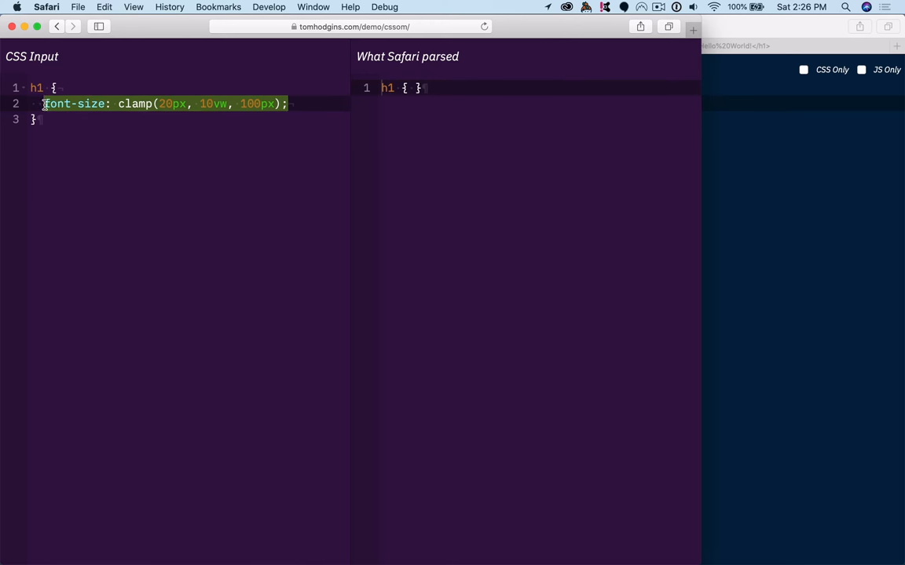
Add color: red and background: green to the h1 rule and view the parsed output.
text(co)
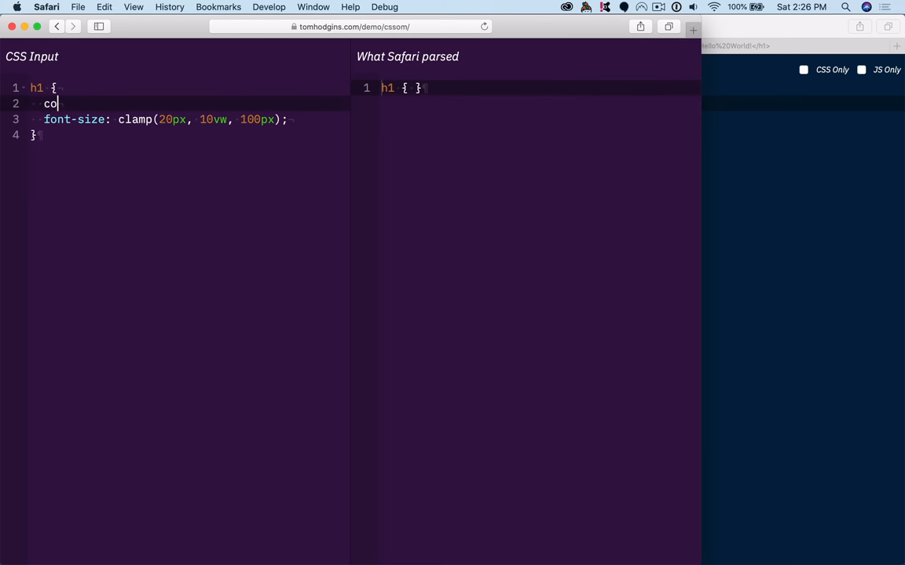
text(lor: red;)
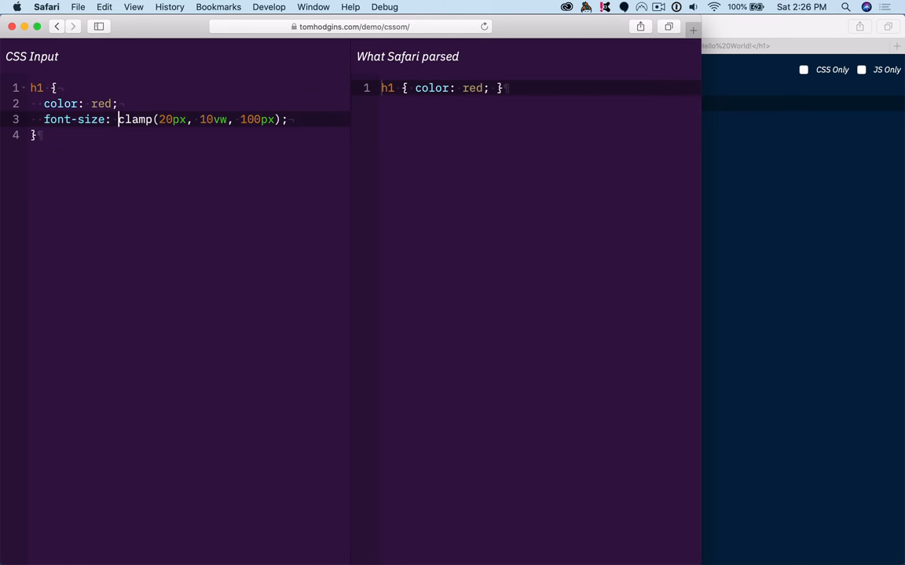
text(background:;)
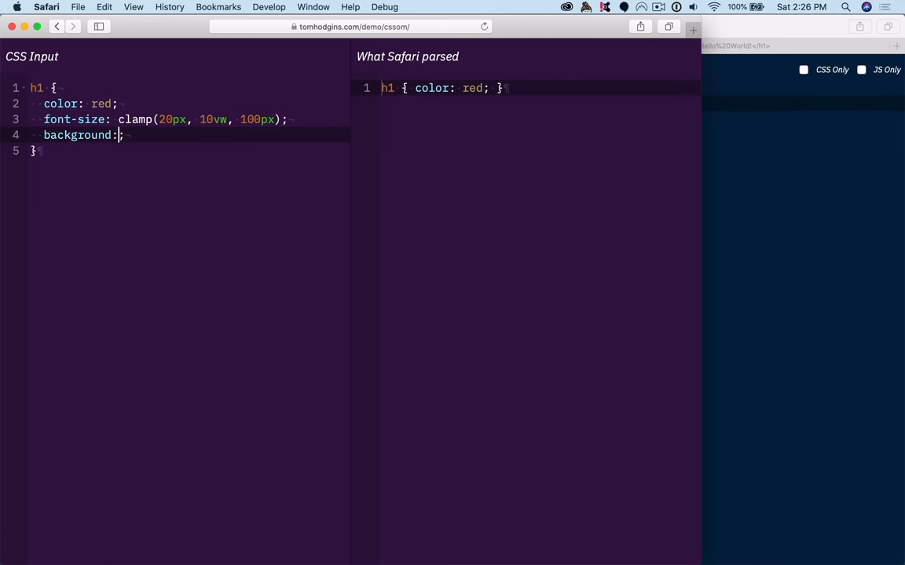
text(green;)
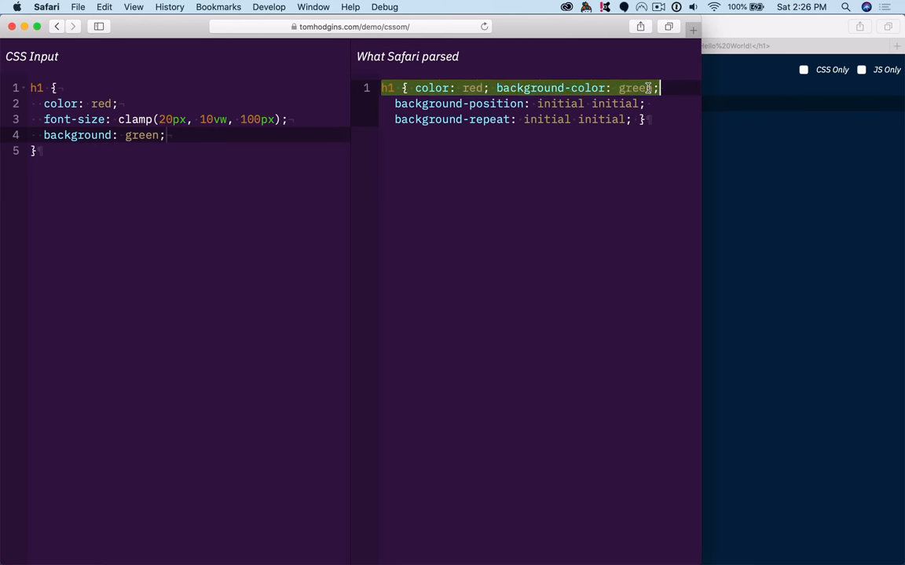
click(165, 136)
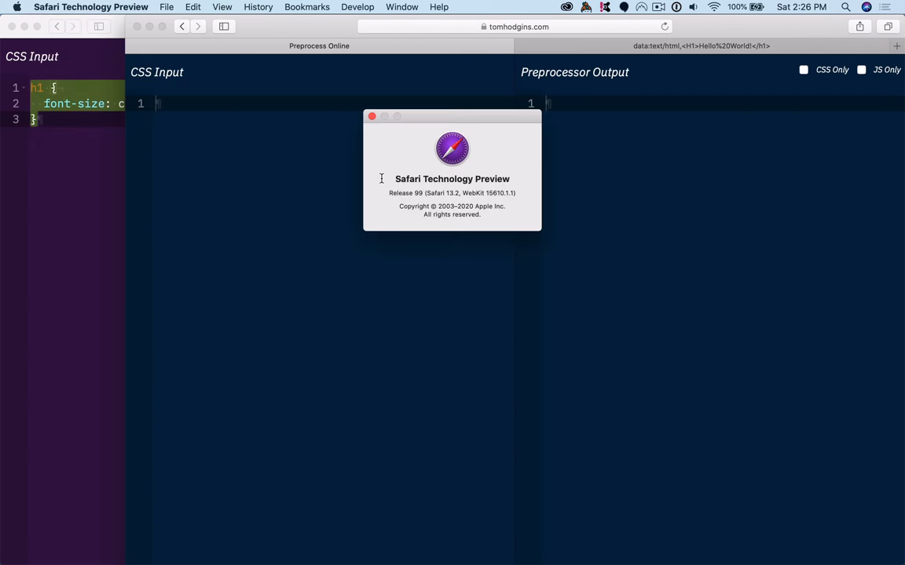
Dismiss the Technology Preview About window and return to the Preprocess Online CSS Input.
click(371, 116)
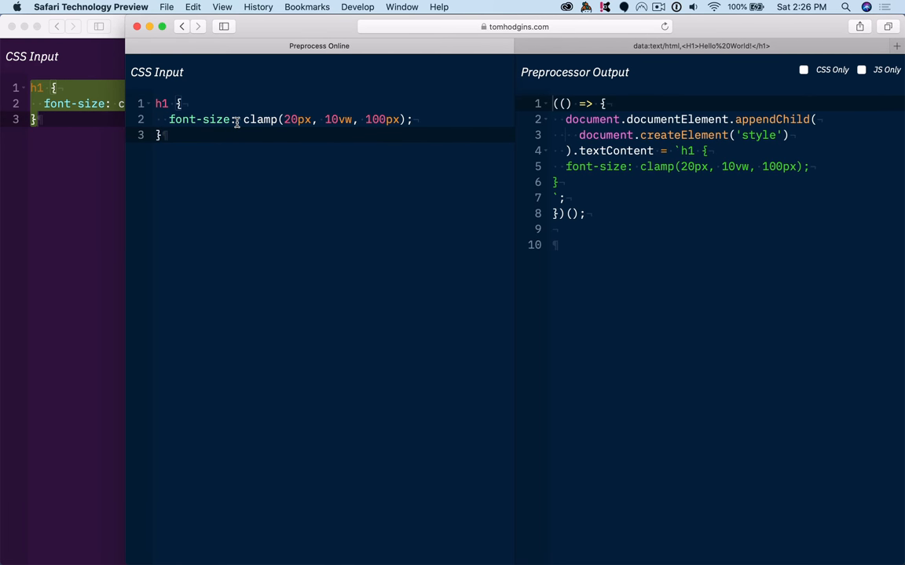
click(803, 70)
text(u)
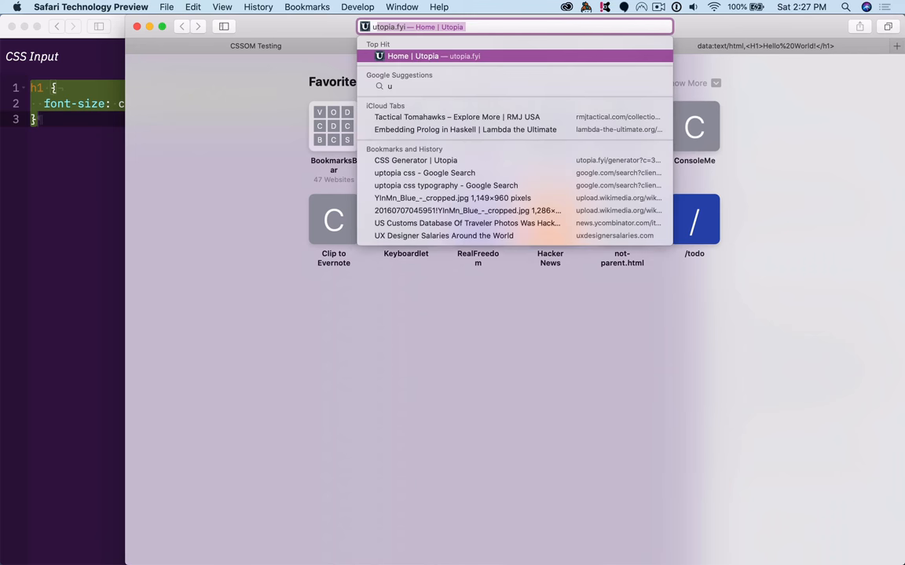
Navigate to utopia.fyi from the address bar suggestions.
text(to)
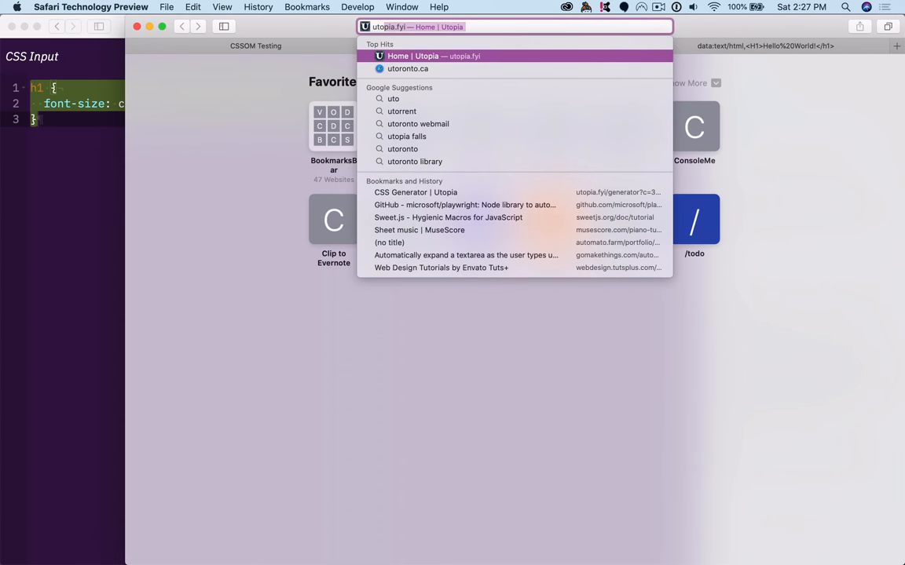
click(434, 56)
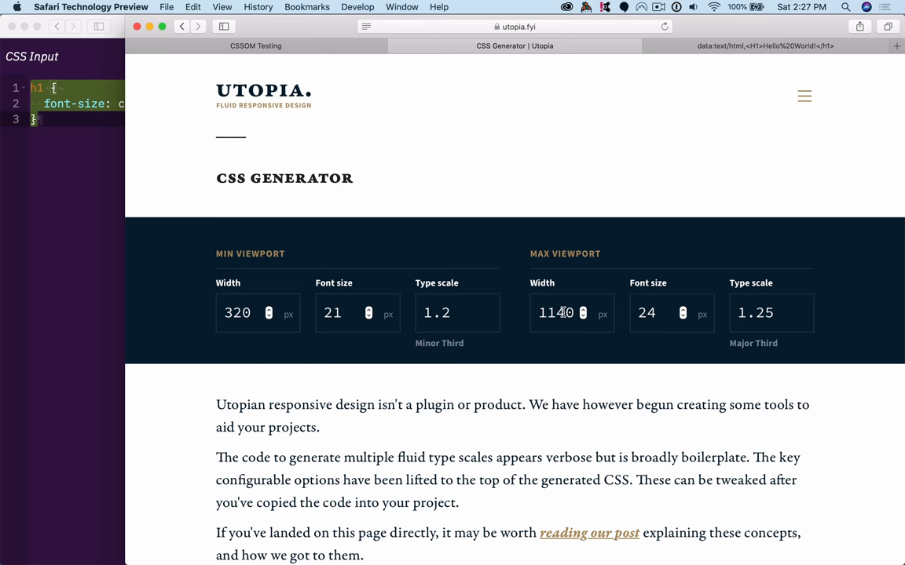
mouse_move(768, 311)
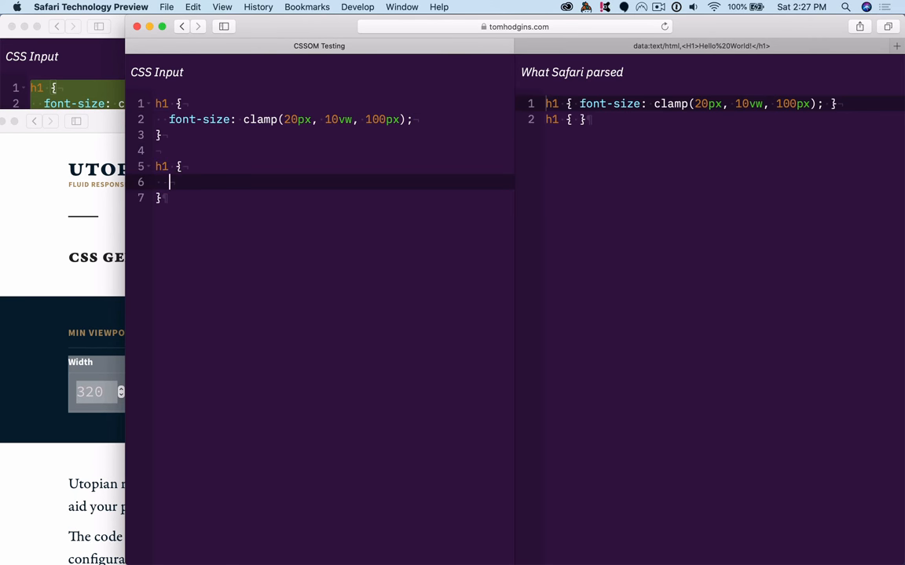
Enter the h1 declaration --utopia: 320px 21 1.2, 1140px 24 1.25 and select it.
text(--utopii)
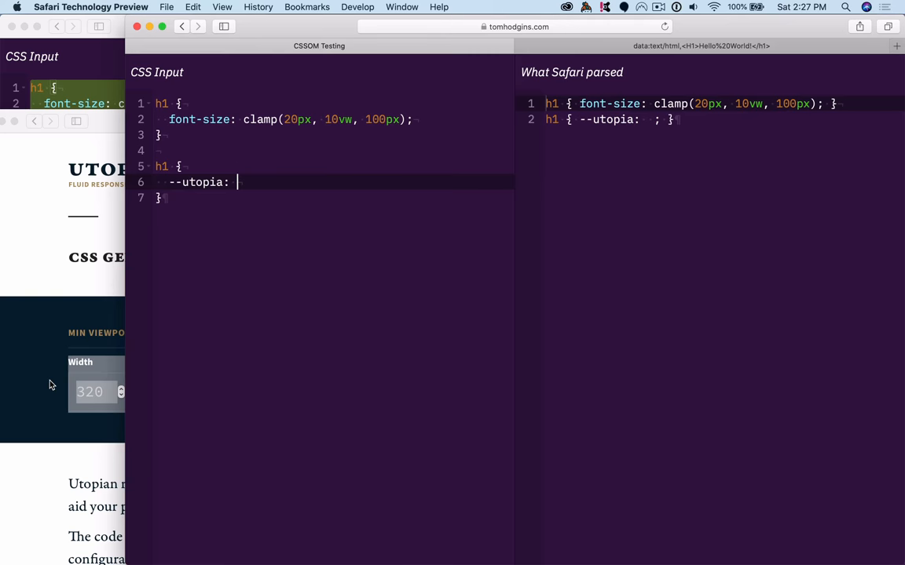
text(320px 21 1.2, 1140)
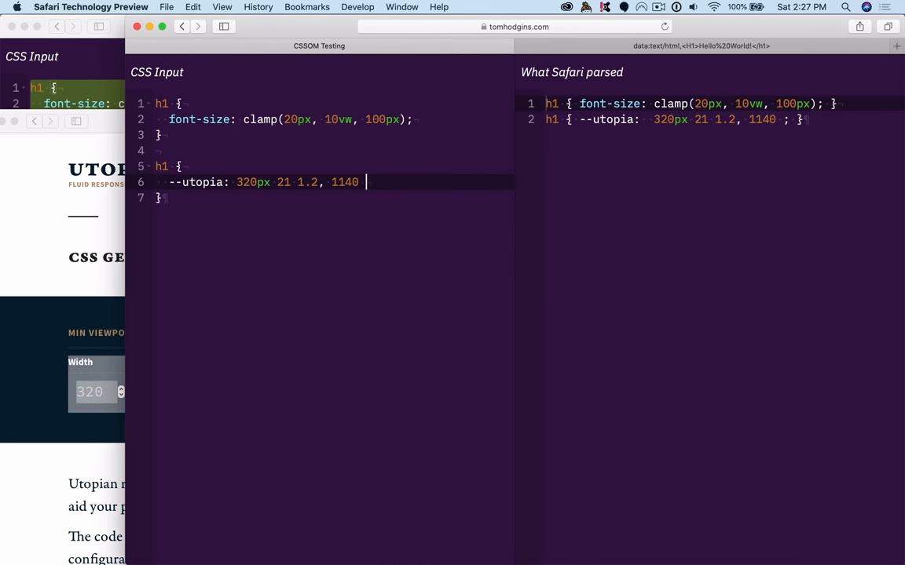
text(px)
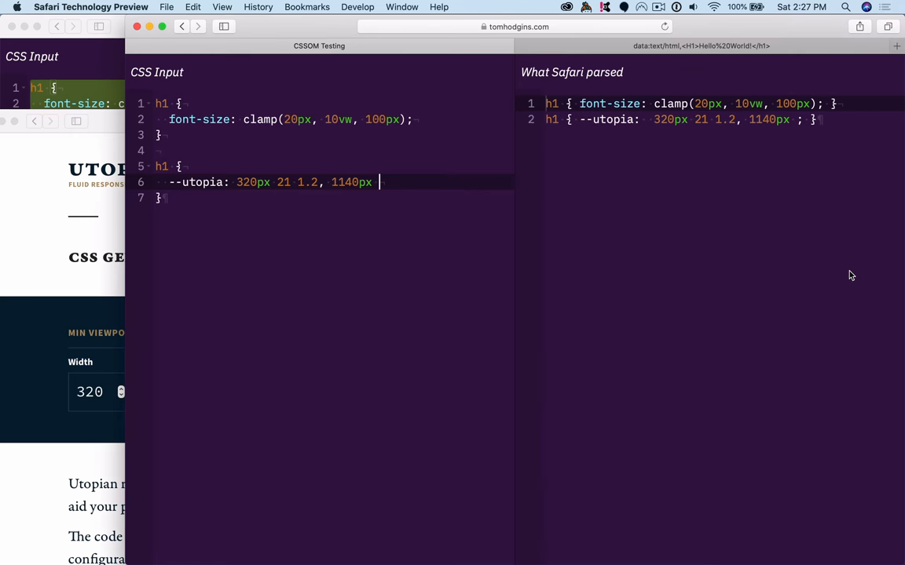
text(24 1.25)
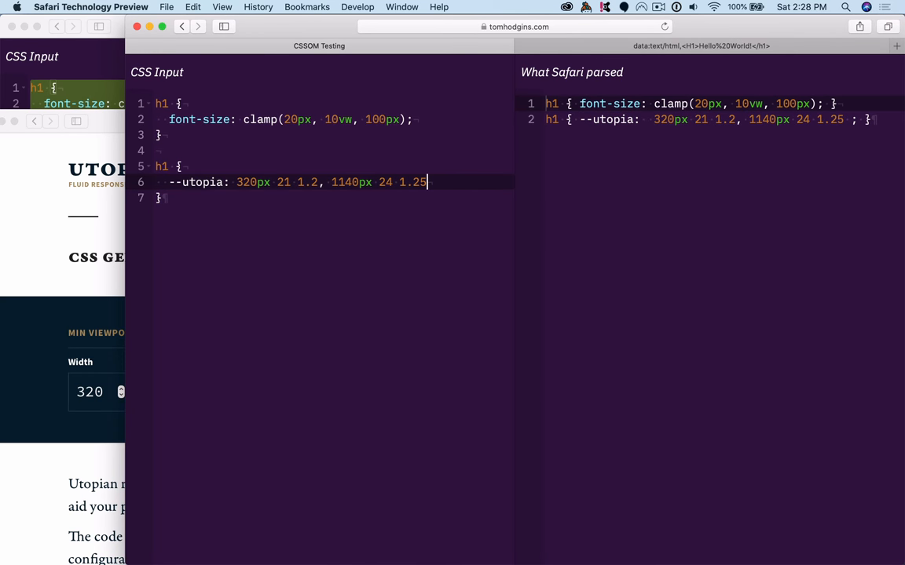
text(;)
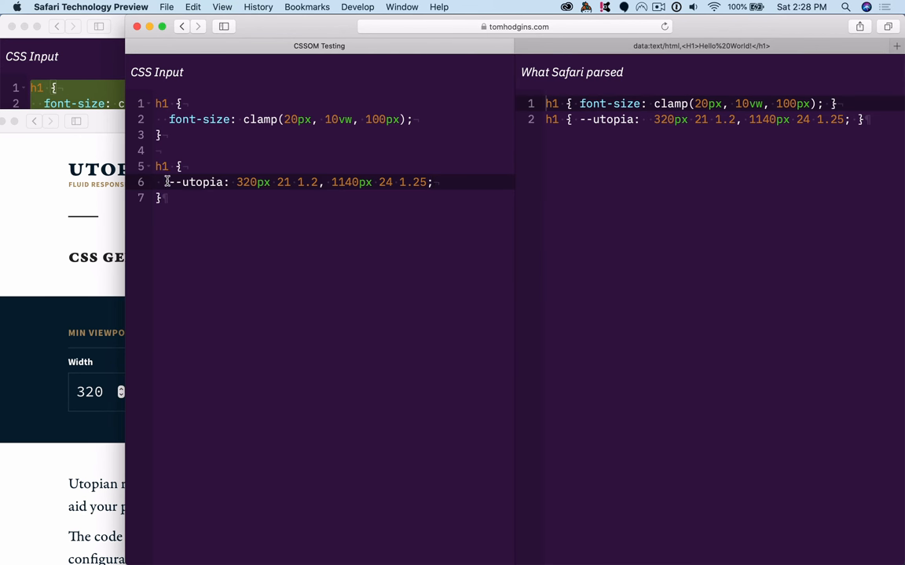
drag(236, 183, 321, 183)
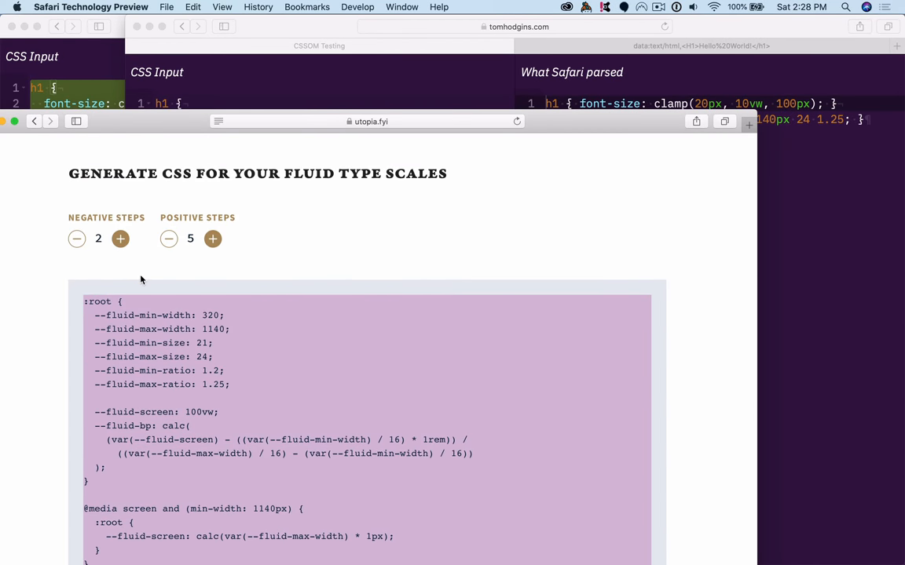
Scroll the Utopia generator down to the generated :root fluid type-scale CSS.
scroll(down, 3)
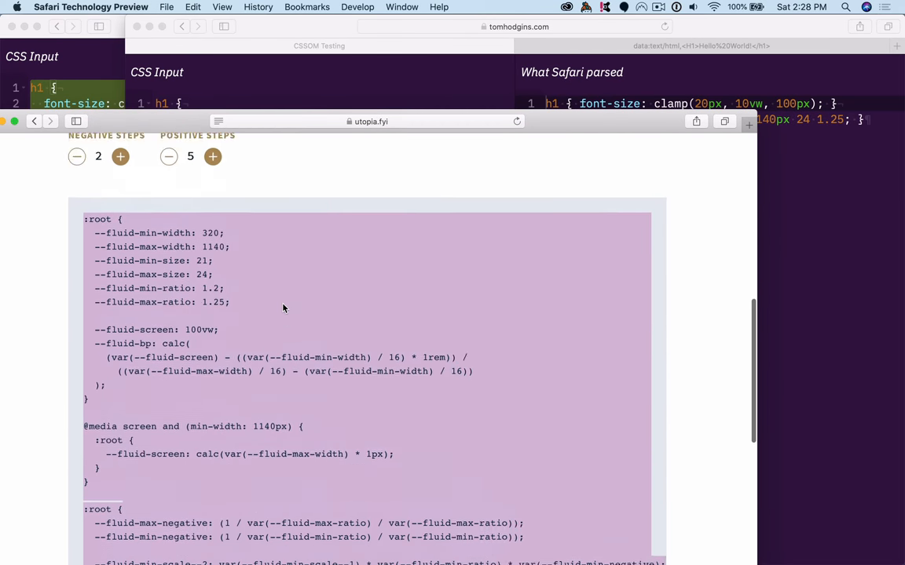
scroll(down, 3)
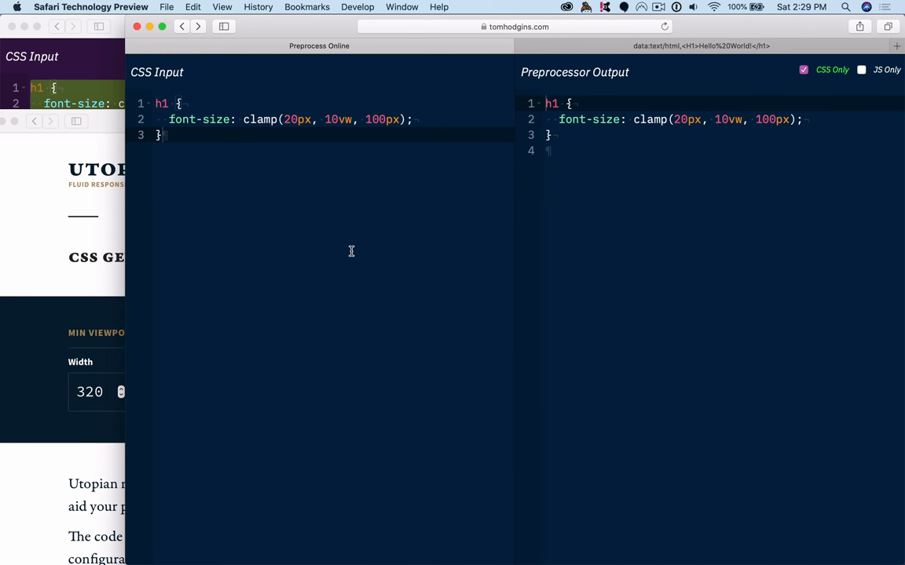
mouse_move(797, 85)
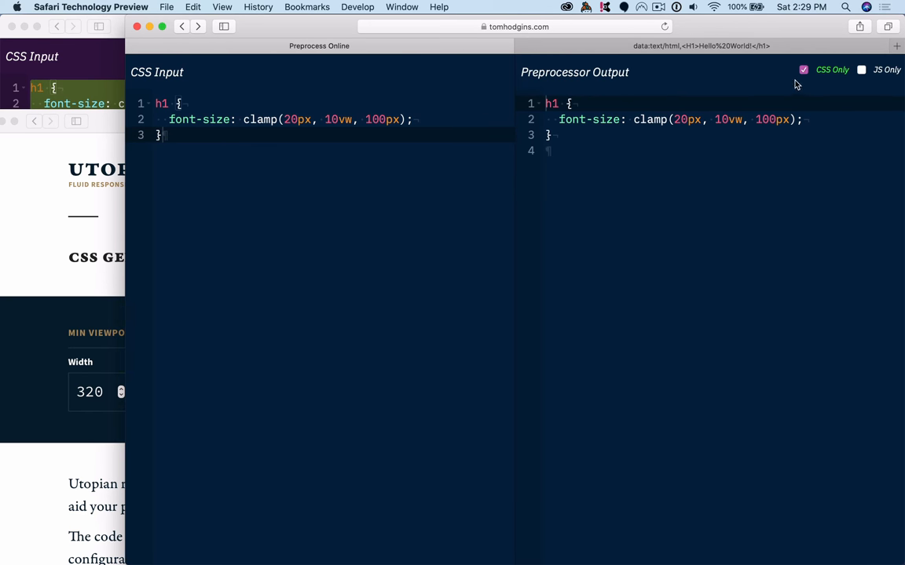
Turn off the CSS Only output on Preprocess Online.
click(802, 69)
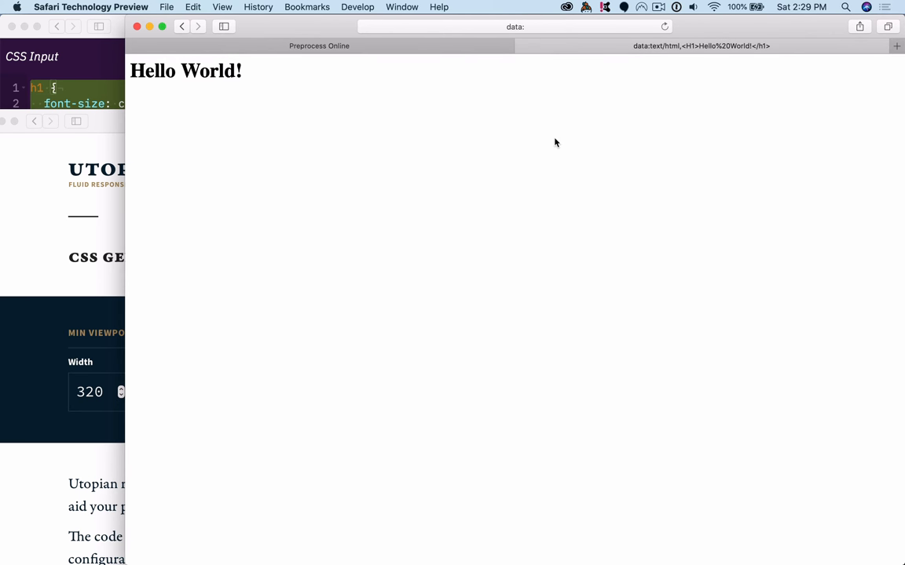
mouse_move(371, 14)
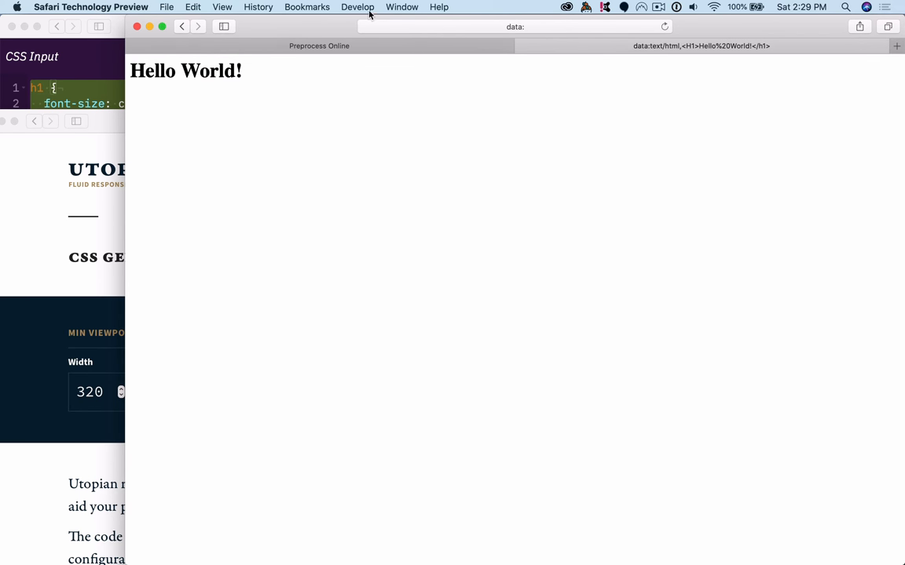
Show the Develop menu on the Hello World test page.
click(515, 25)
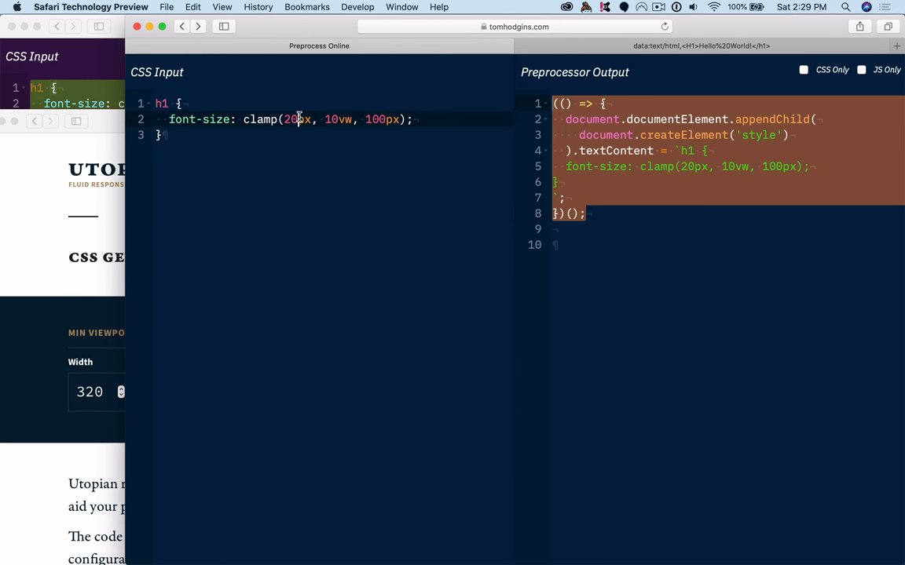
Select the generated JS output for copying into the Hello World console.
double_click(296, 120)
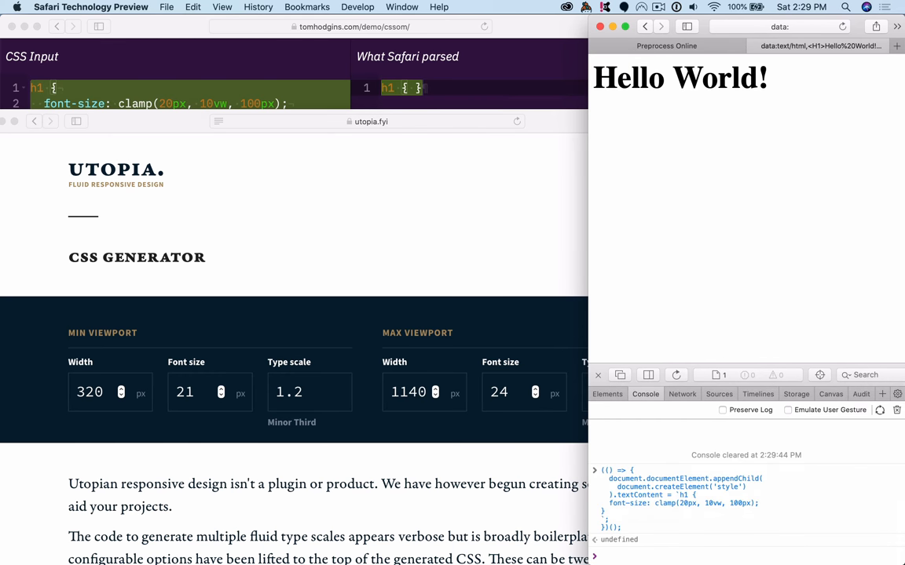
mouse_move(591, 191)
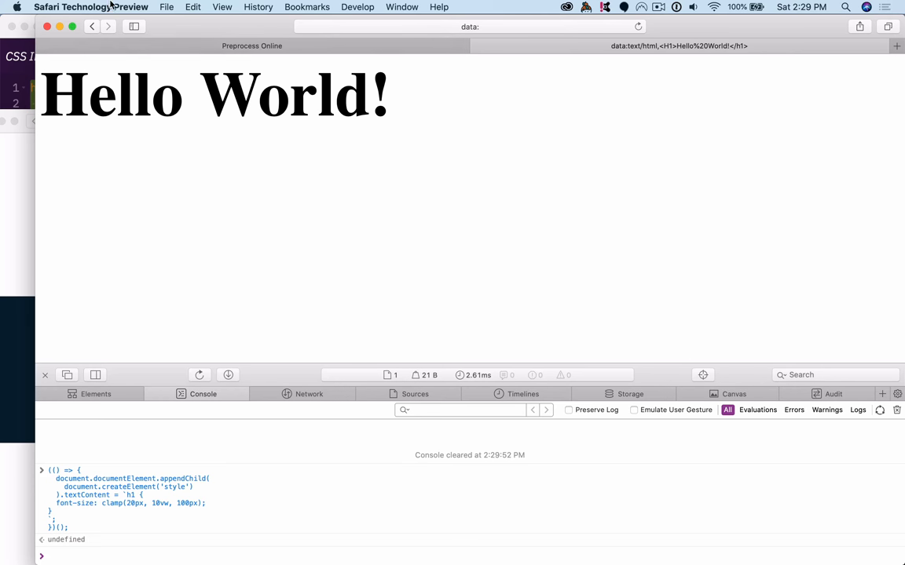
Check the Safari Technology Preview release in About and dismiss it.
click(91, 6)
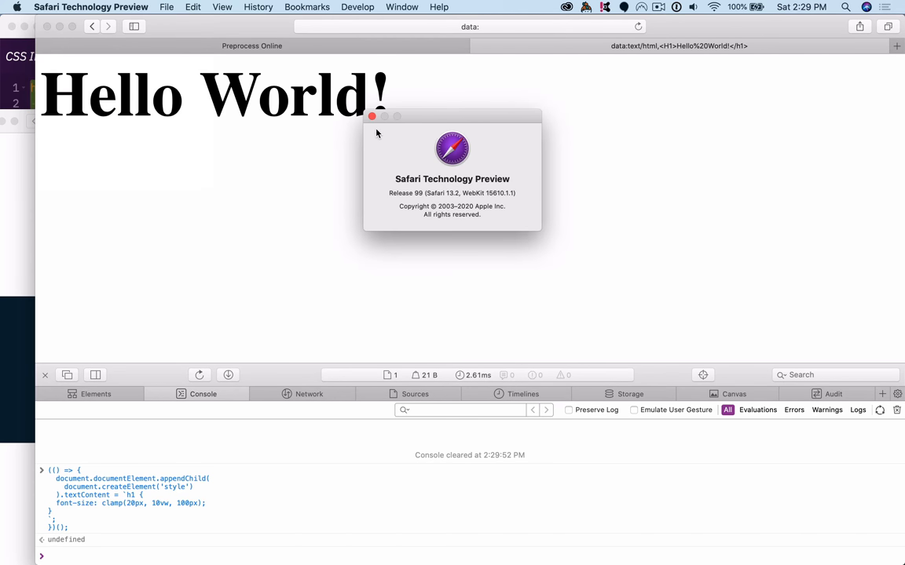
click(371, 116)
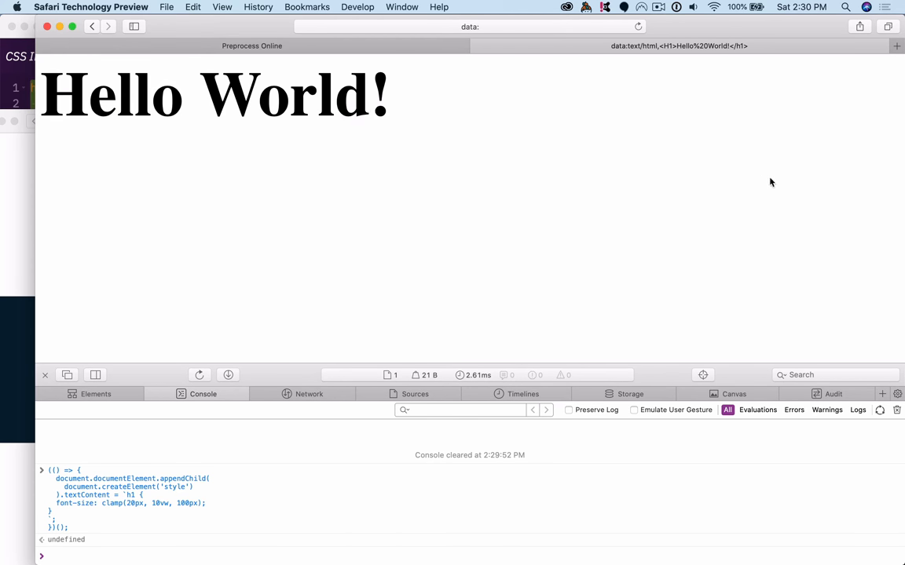
mouse_move(487, 195)
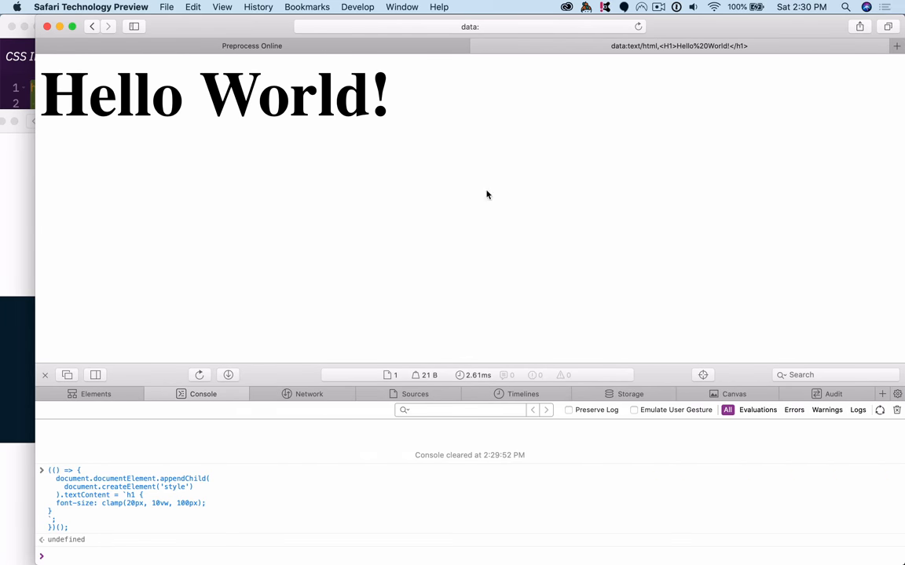
mouse_move(145, 534)
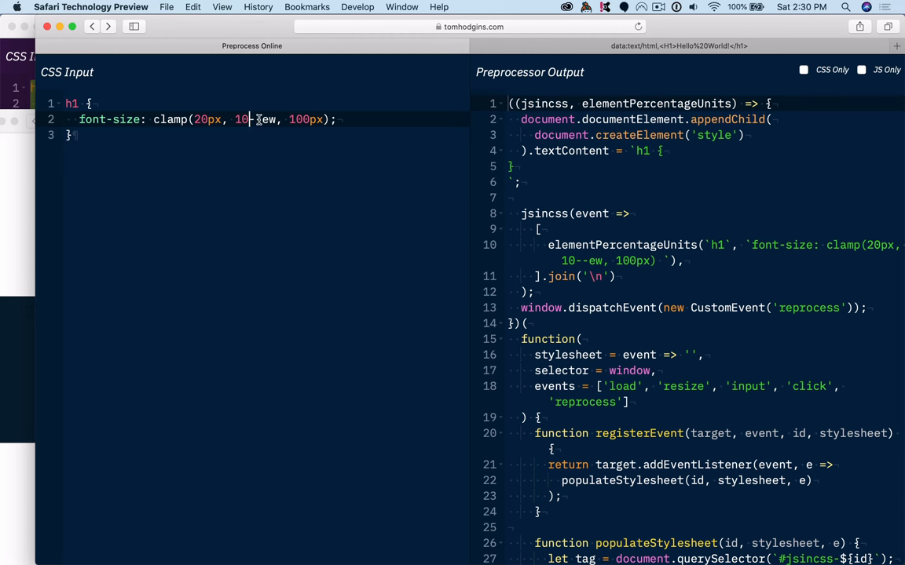
scroll(down, 3)
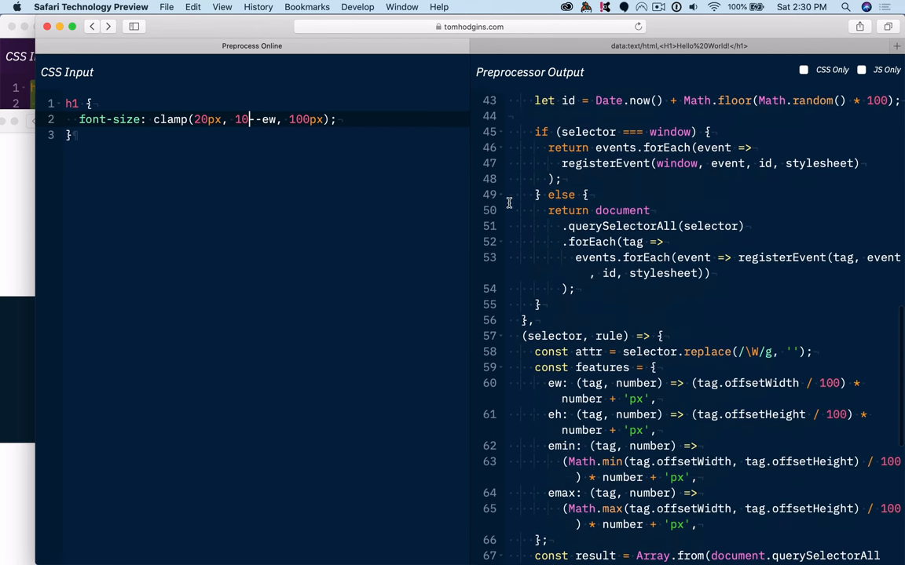
scroll(down, 3)
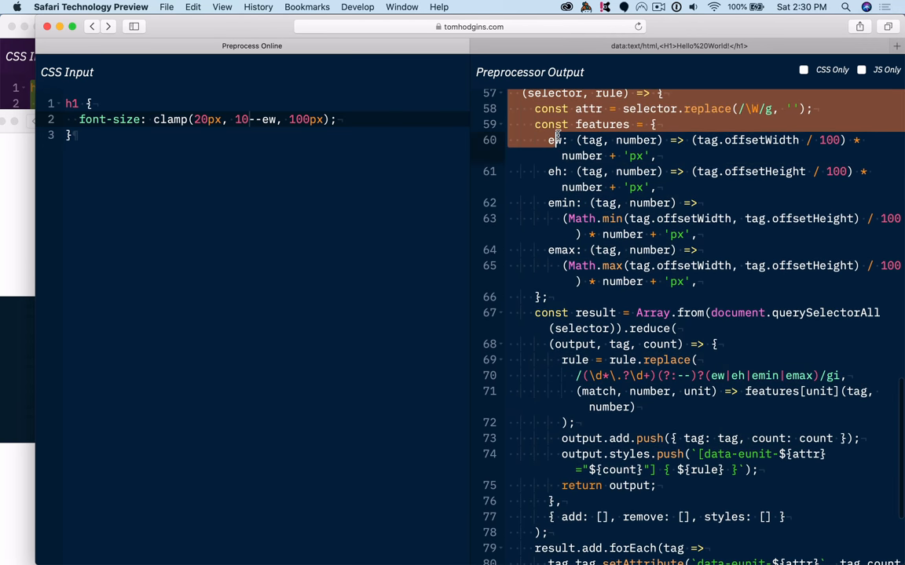
scroll(down, 3)
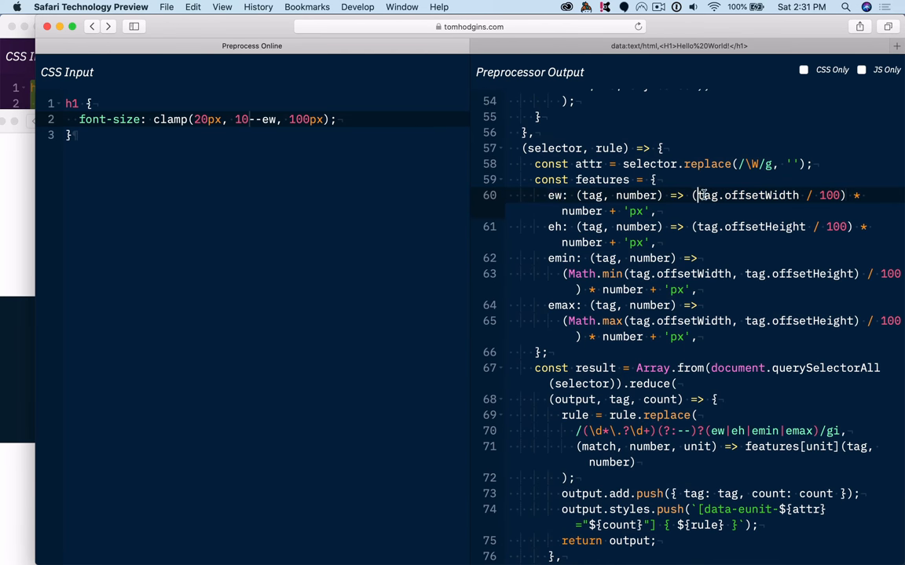
double_click(746, 195)
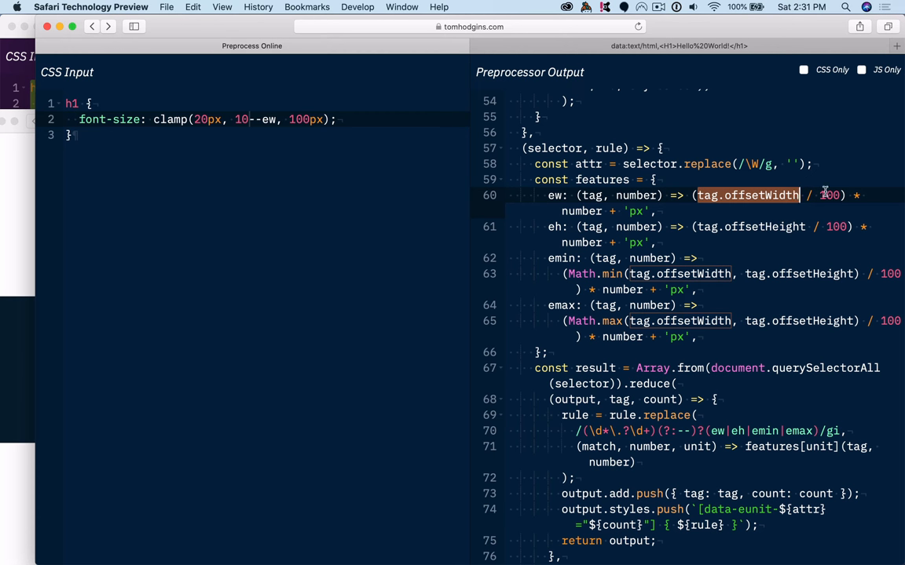
click(829, 195)
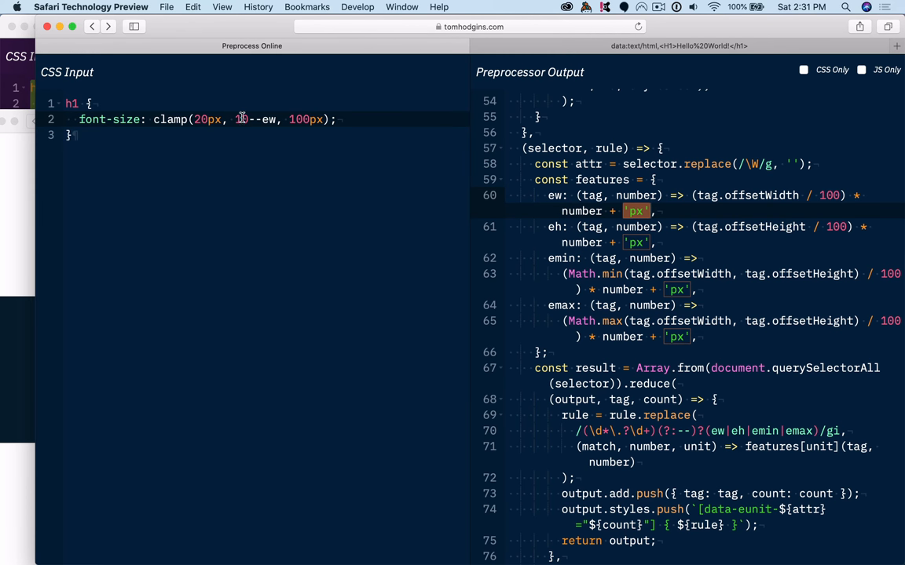
double_click(254, 119)
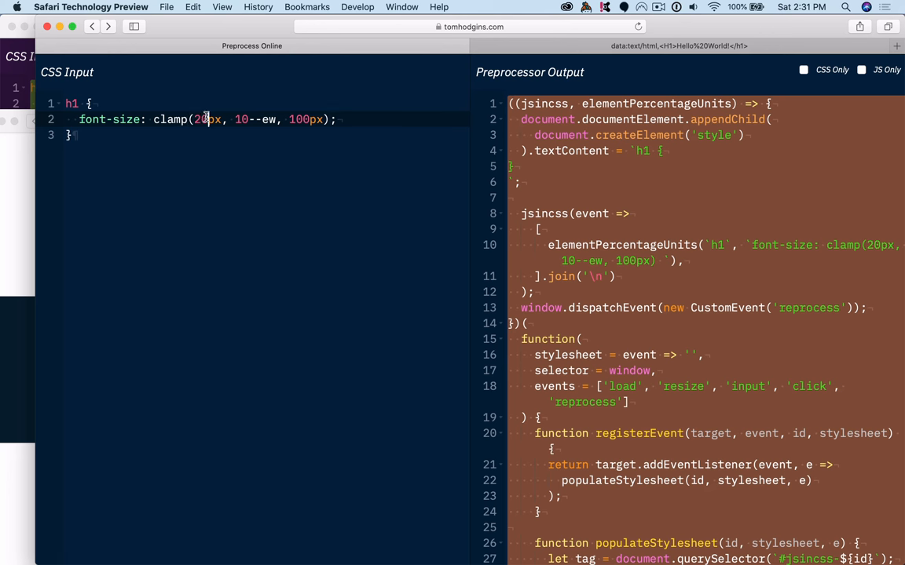
Change the clamp minimum to 75px in the h1 rule.
text(75)
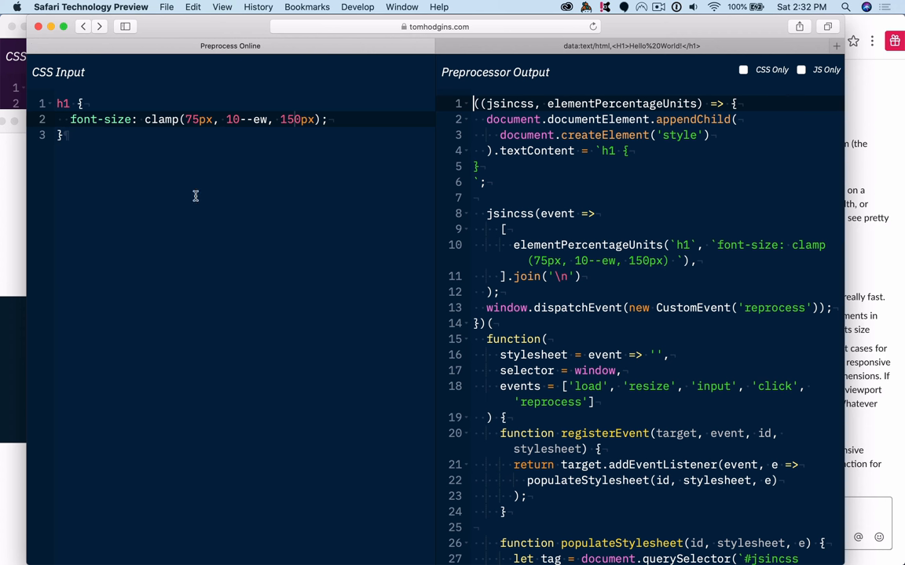
mouse_move(264, 119)
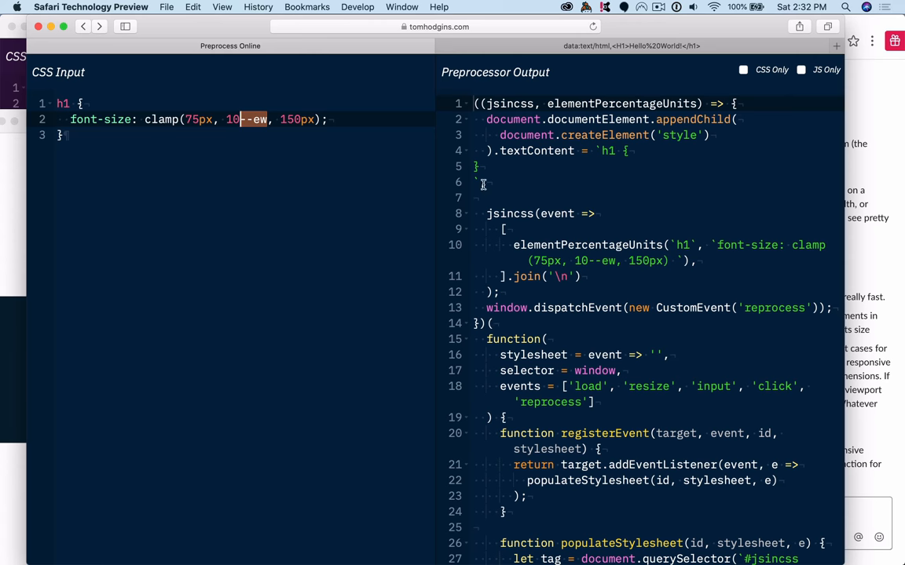
Replace 10--ew in the h1 clamp with calc(10 * var(--element-width)).
scroll(down, 3)
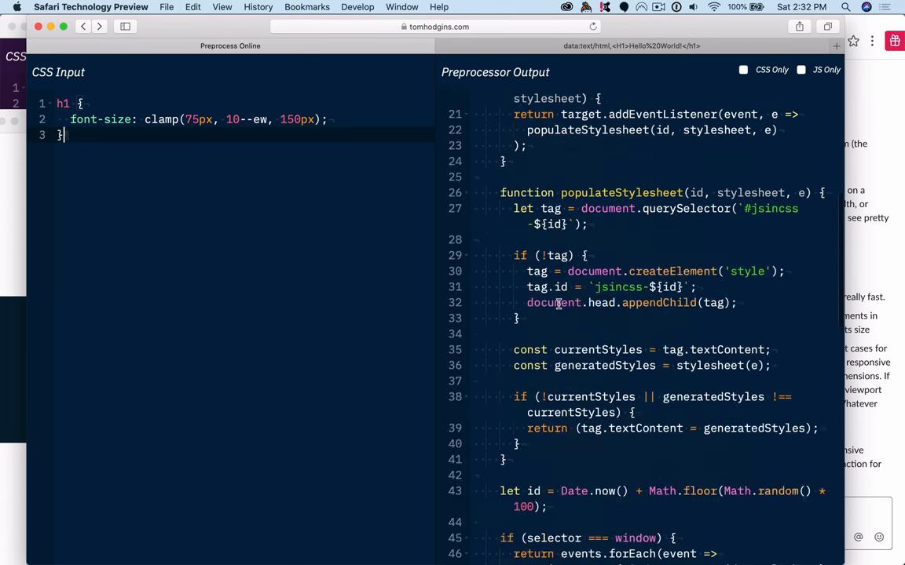
scroll(down, 3)
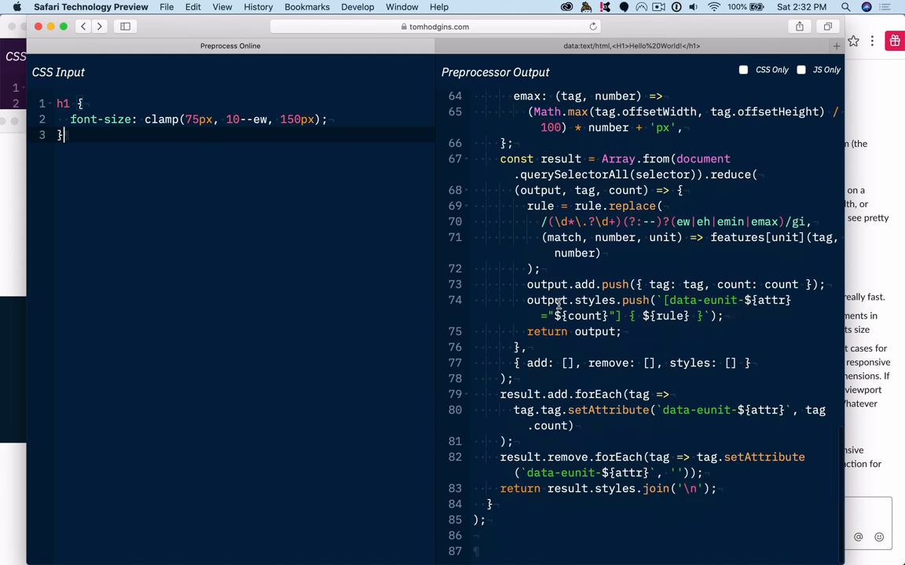
double_click(236, 119)
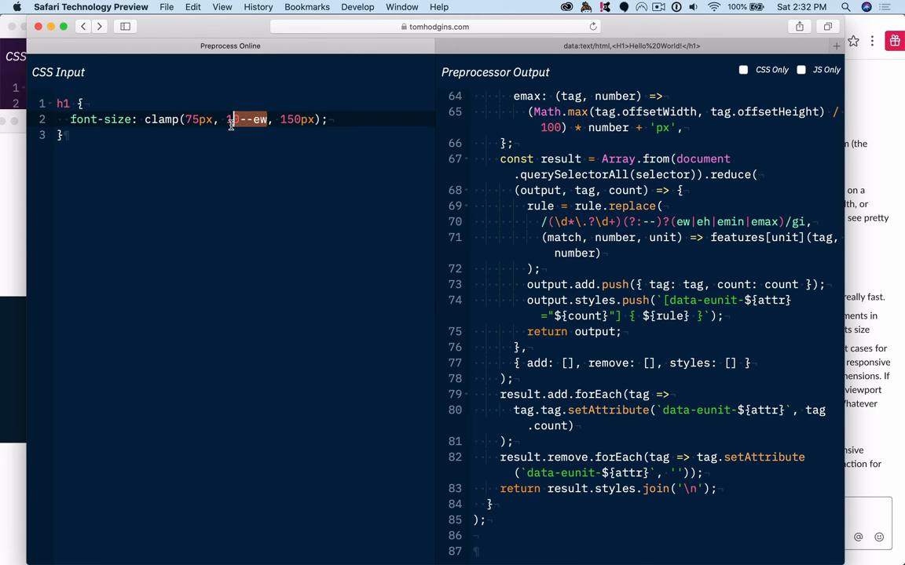
text(c)
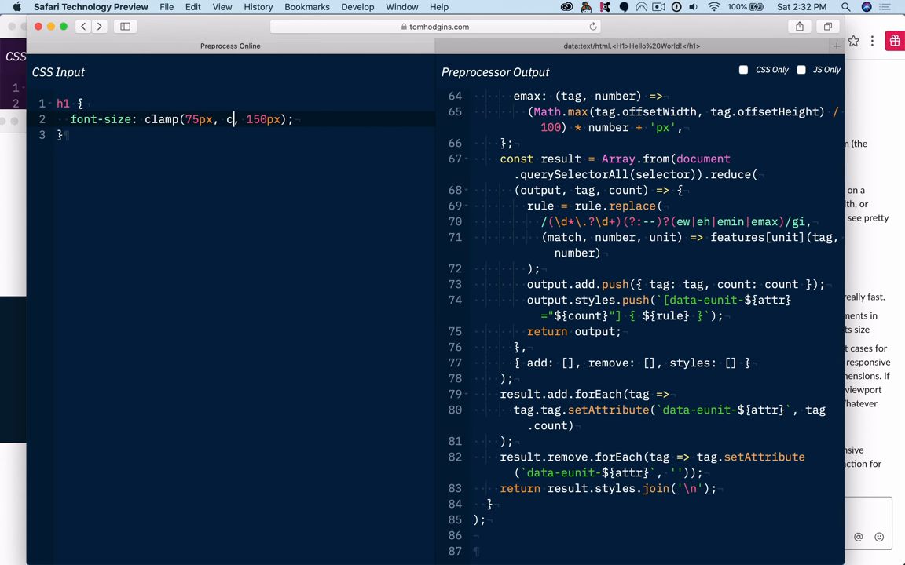
text(alc(10)
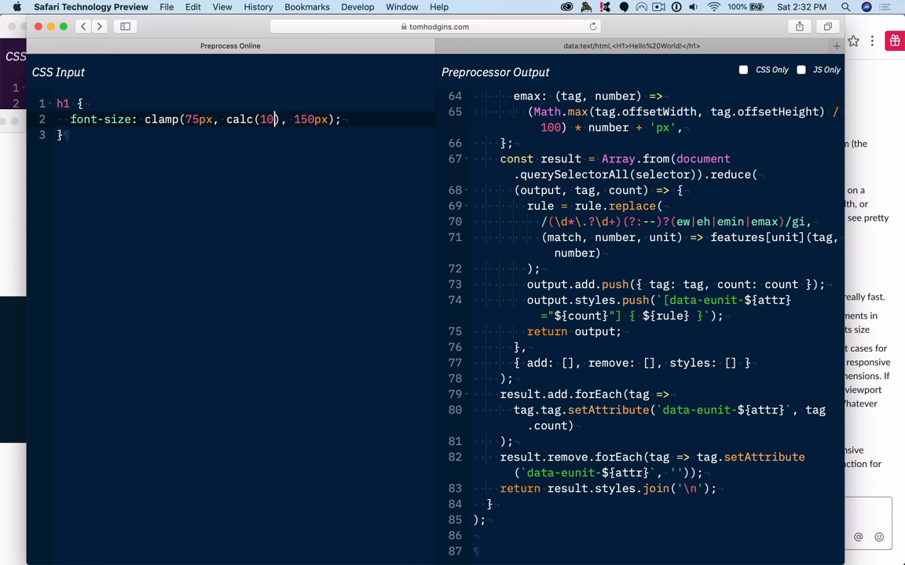
text(* var())
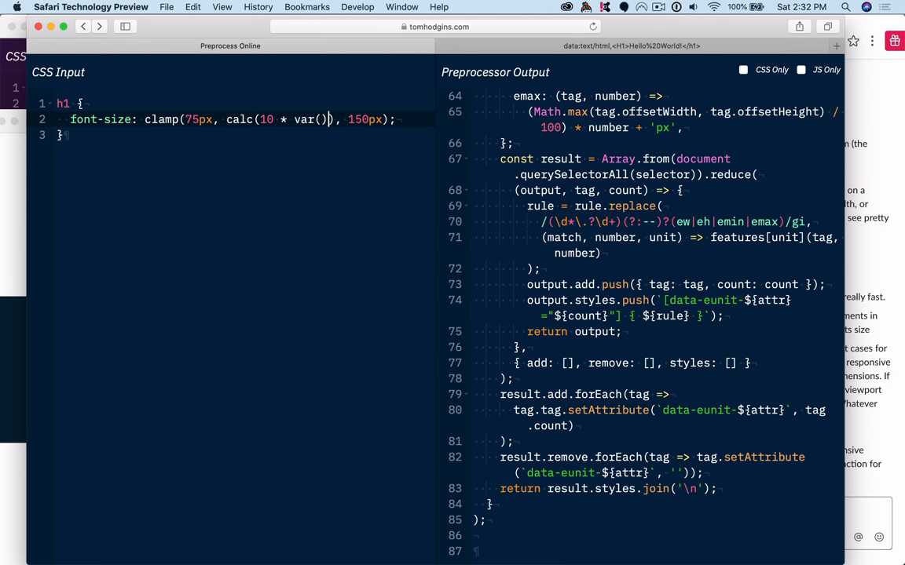
text(--element-quer)
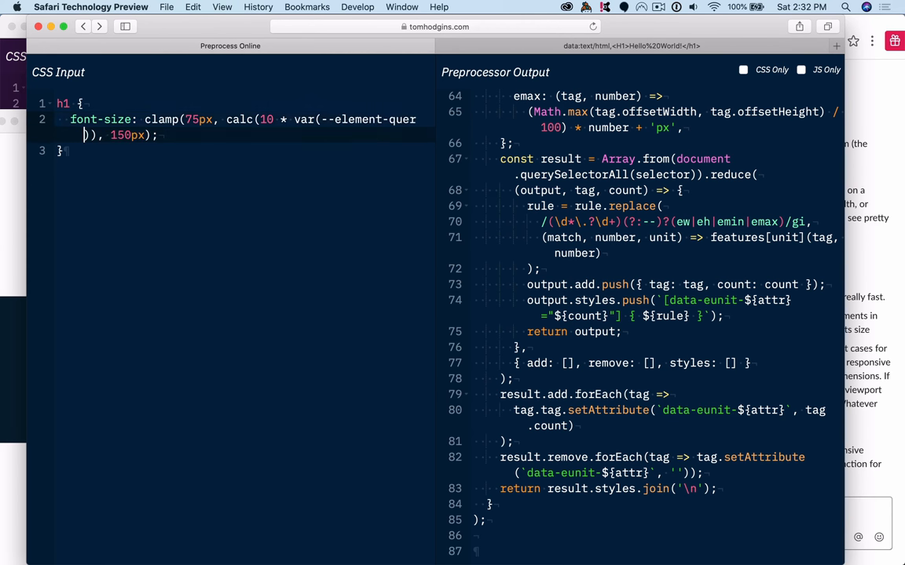
text(width)
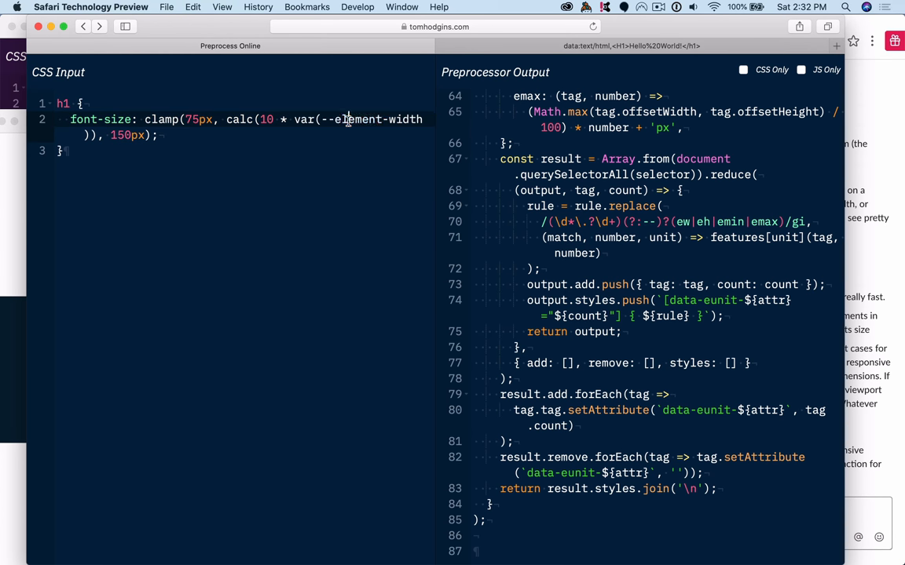
Inspect the clamp expression, then enable CSS Only for the preprocessor output.
double_click(358, 120)
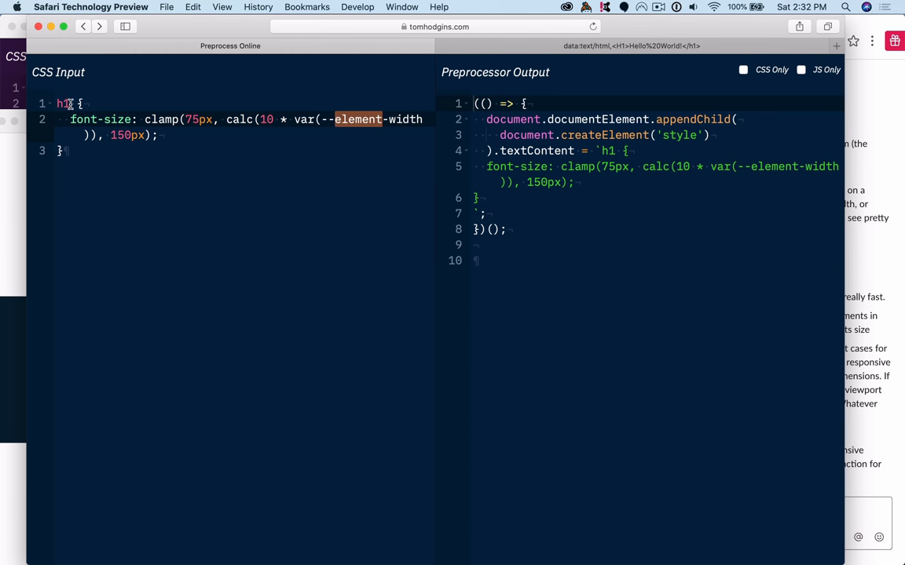
double_click(154, 119)
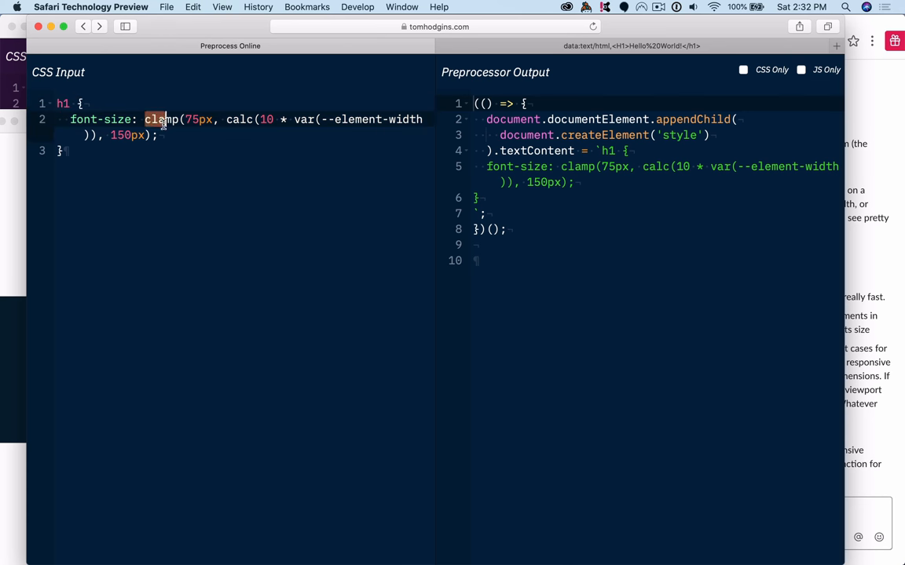
drag(157, 120, 157, 135)
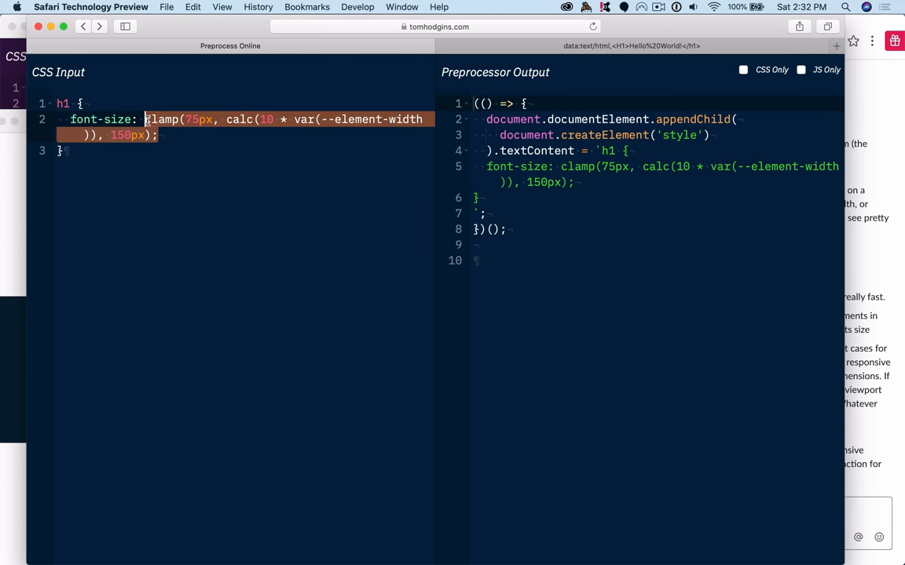
mouse_move(233, 126)
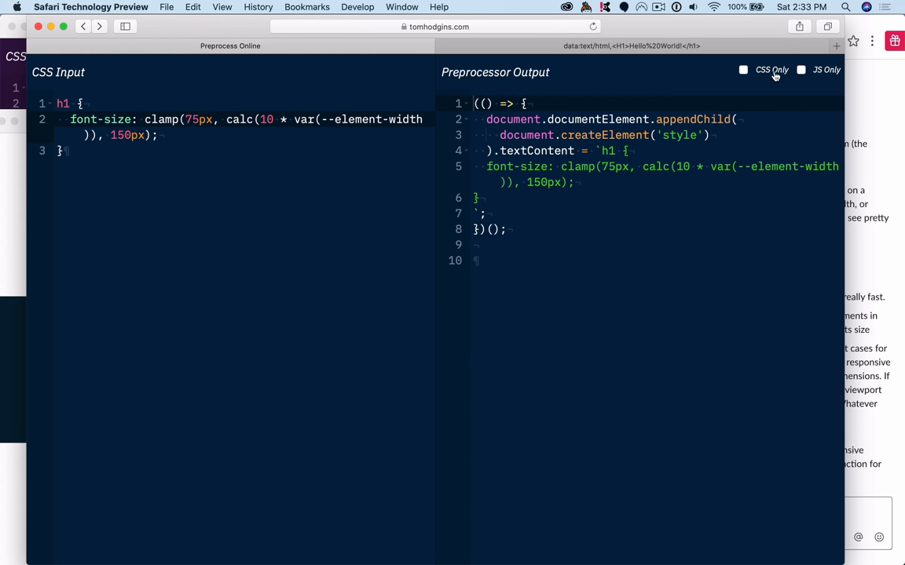
click(741, 69)
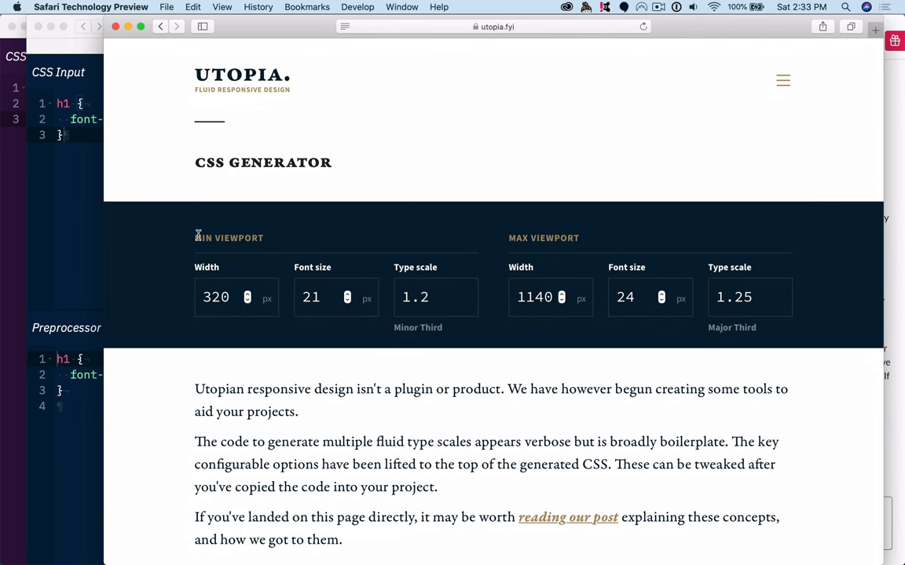
Navigate the Utopia window to staticresource.com.
click(493, 25)
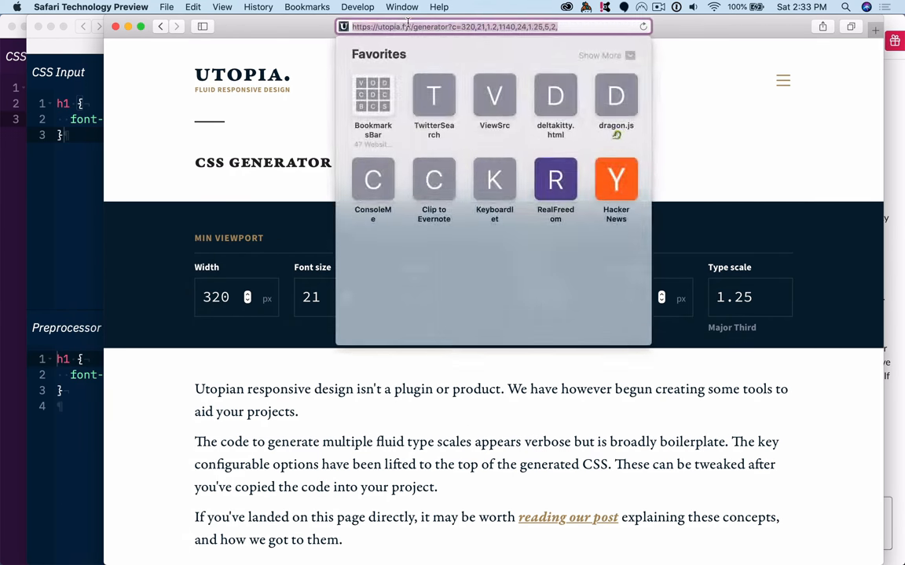
text(staticresource.com)
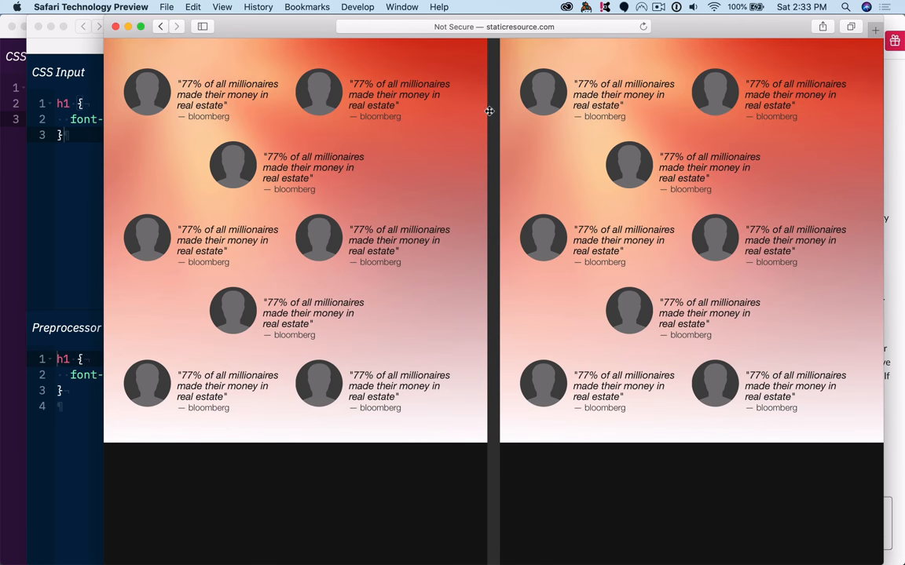
mouse_move(346, 179)
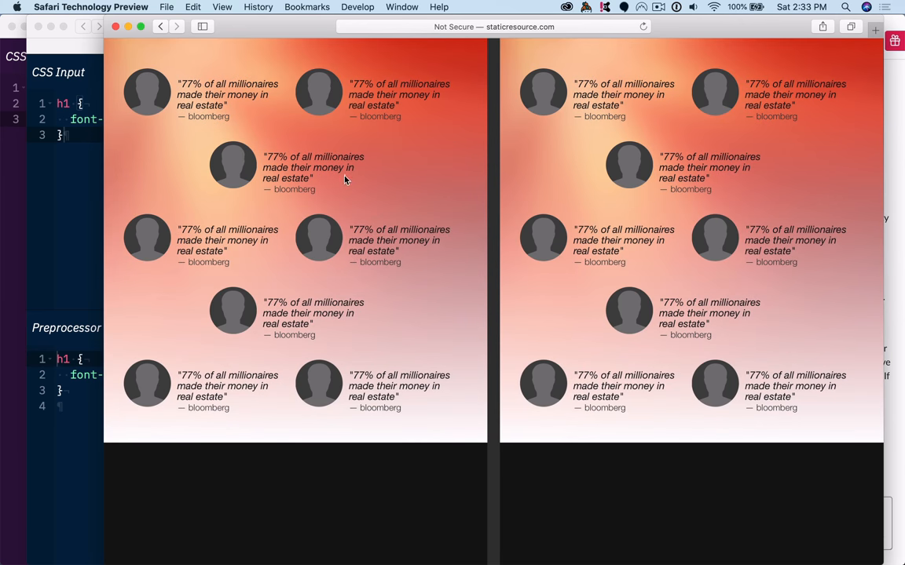
mouse_move(493, 167)
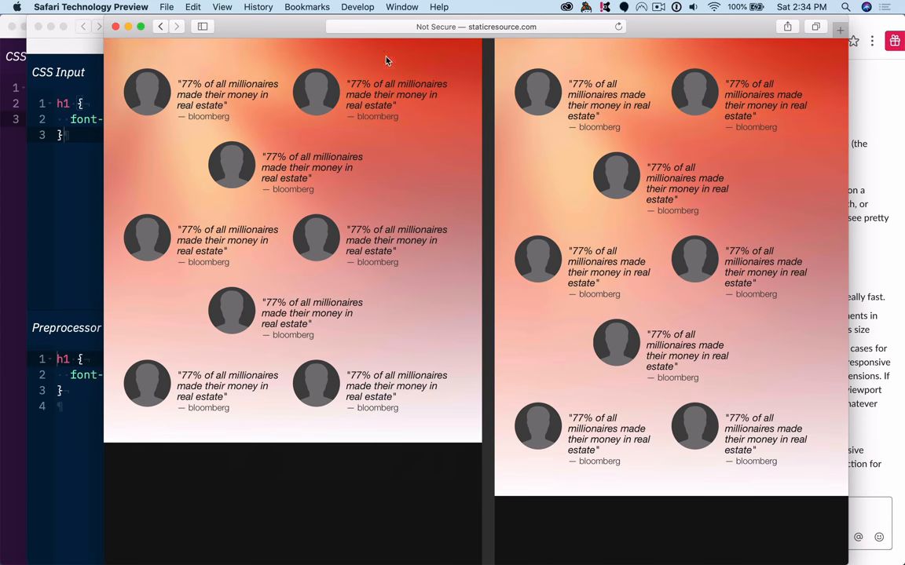
mouse_move(503, 118)
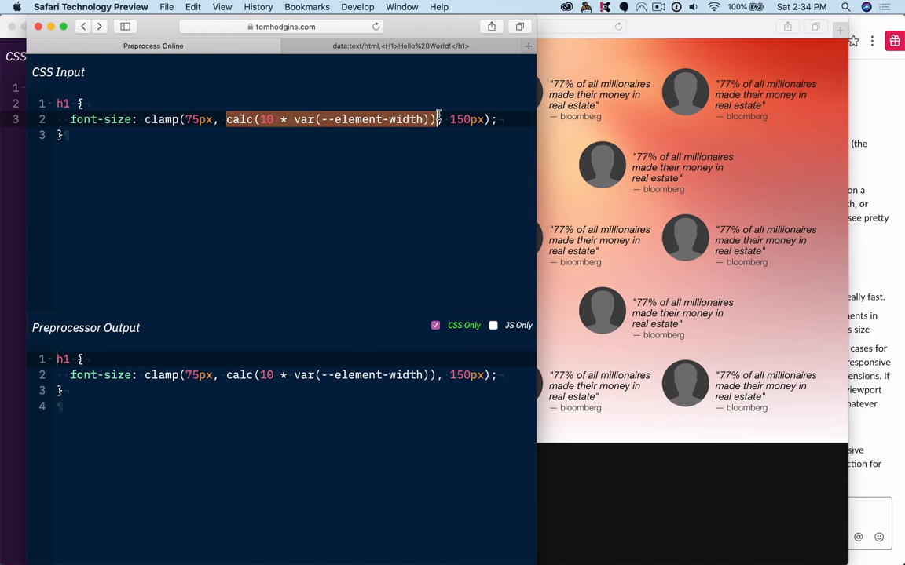
Rewrite the h1 rule as --clamped-font-size: 75, 10, 150; with CSS Only off.
text(10--)
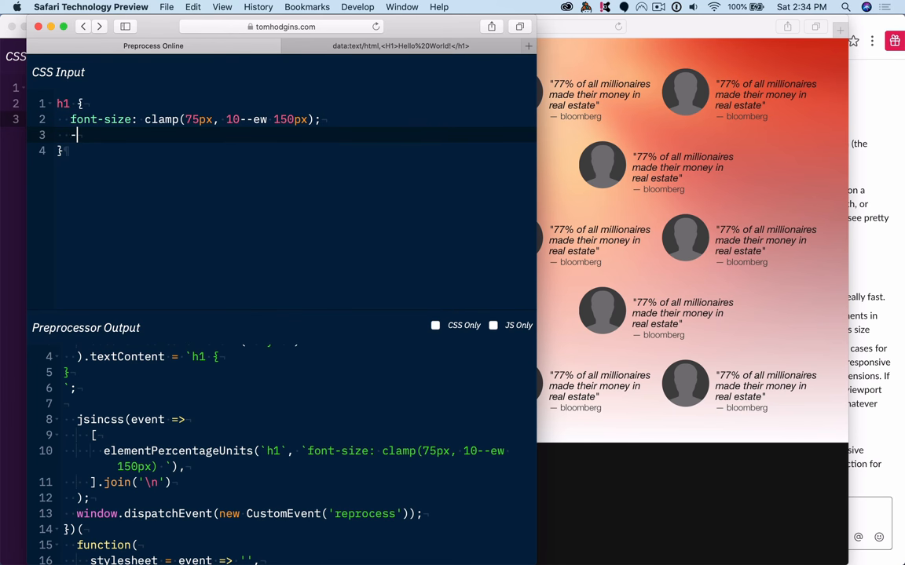
text(clamped-font-size:)
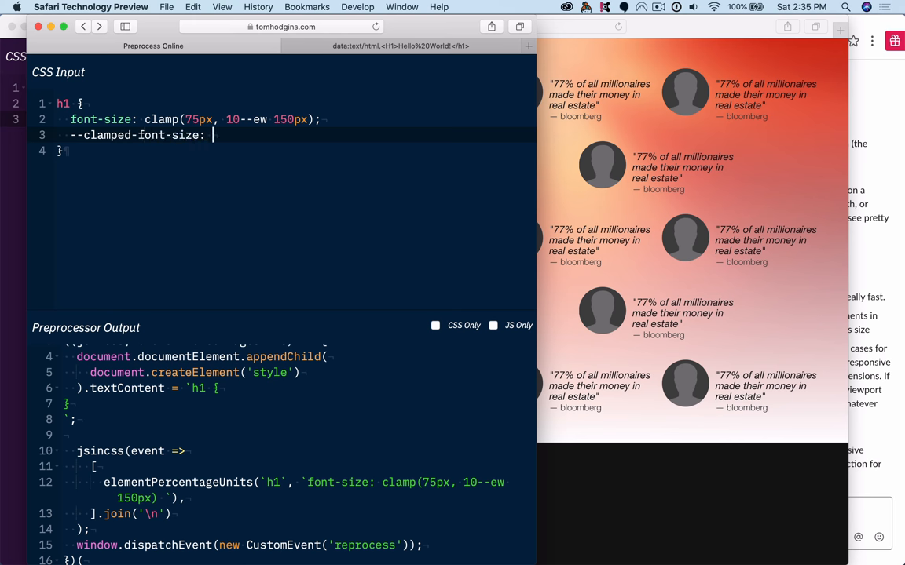
text(75,)
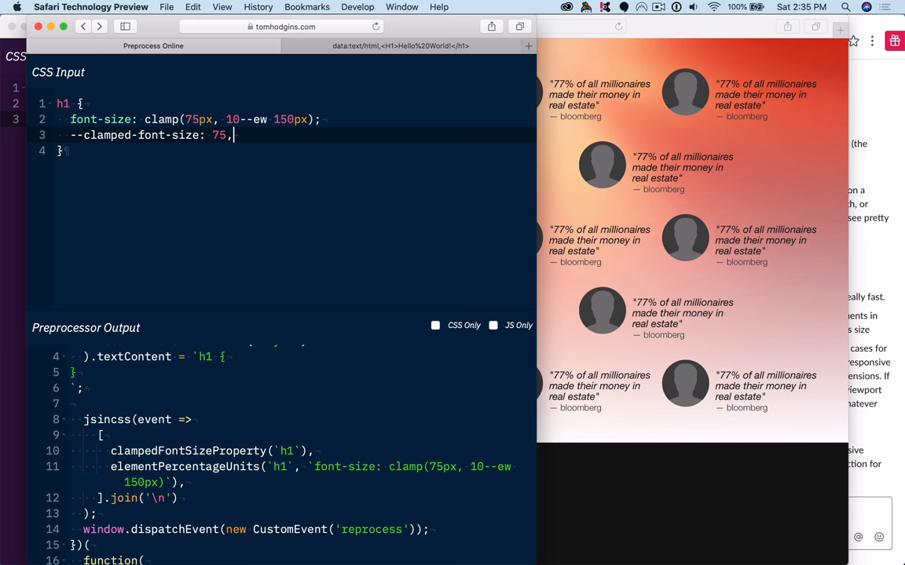
text(10, 1)
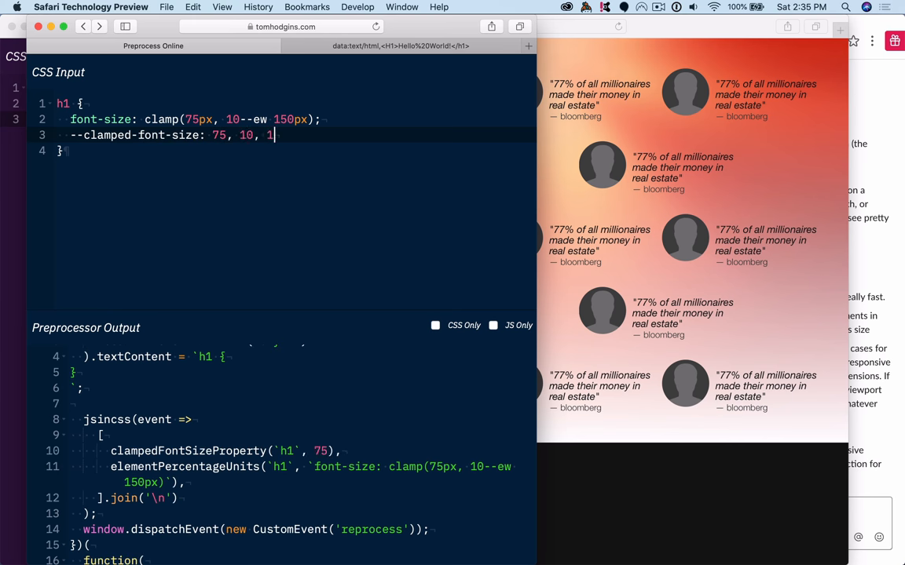
text(50)
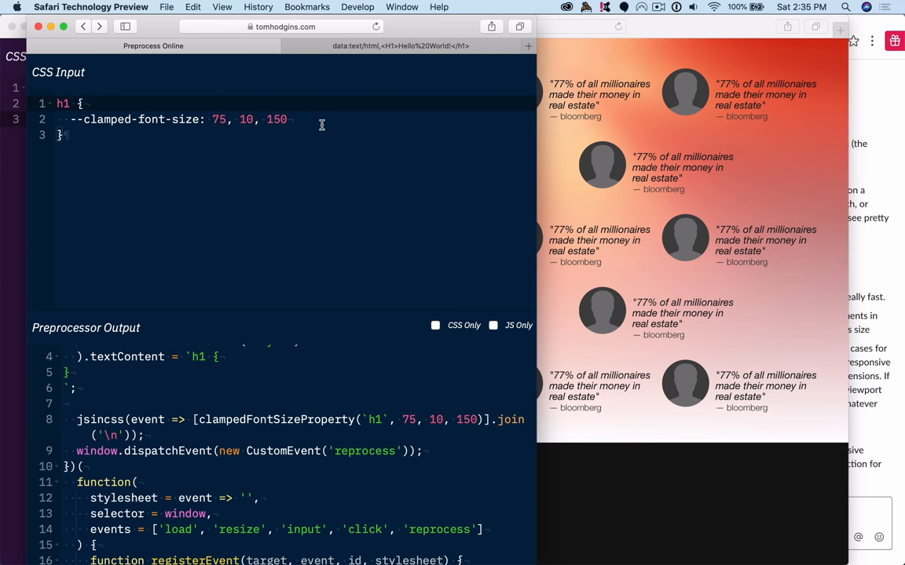
text(;)
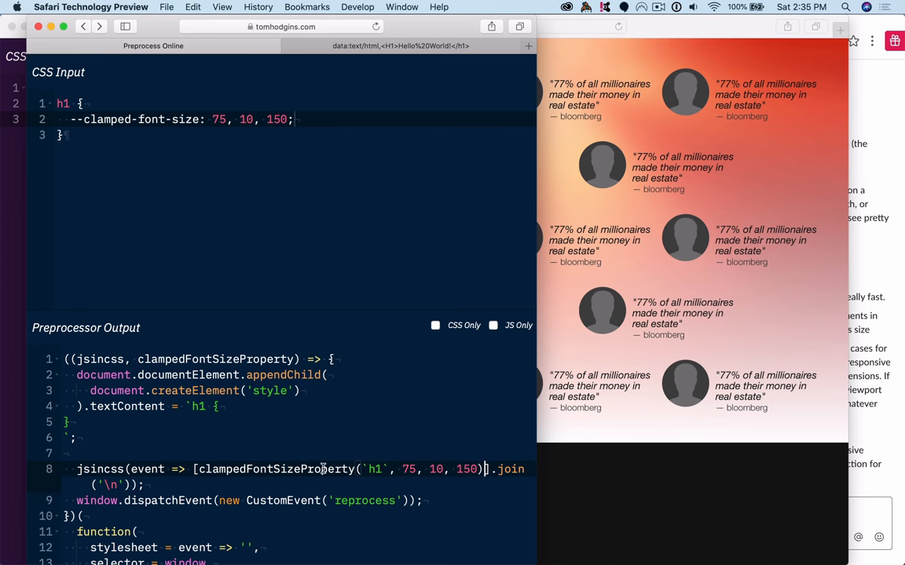
Add a trial color: red; to the h1 rule, then remove it again.
double_click(277, 468)
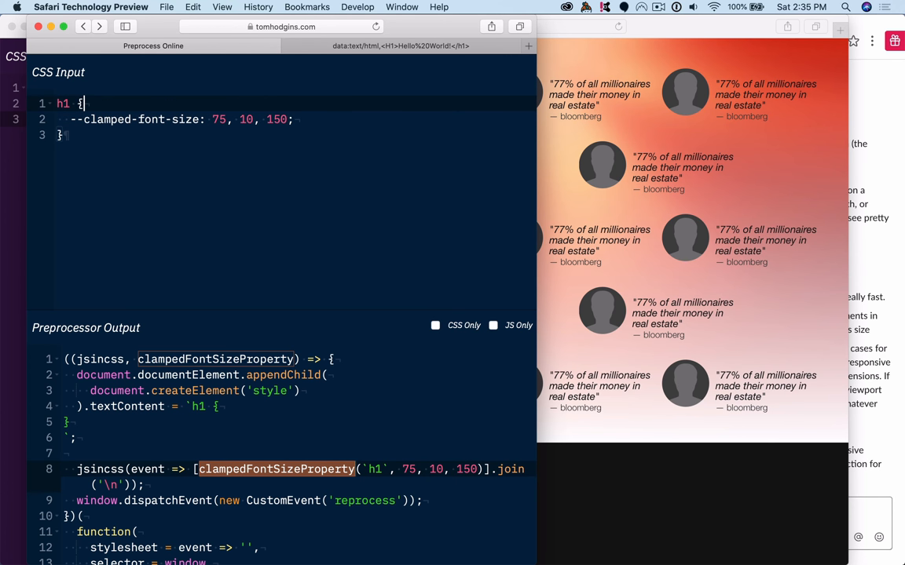
text(color: red;)
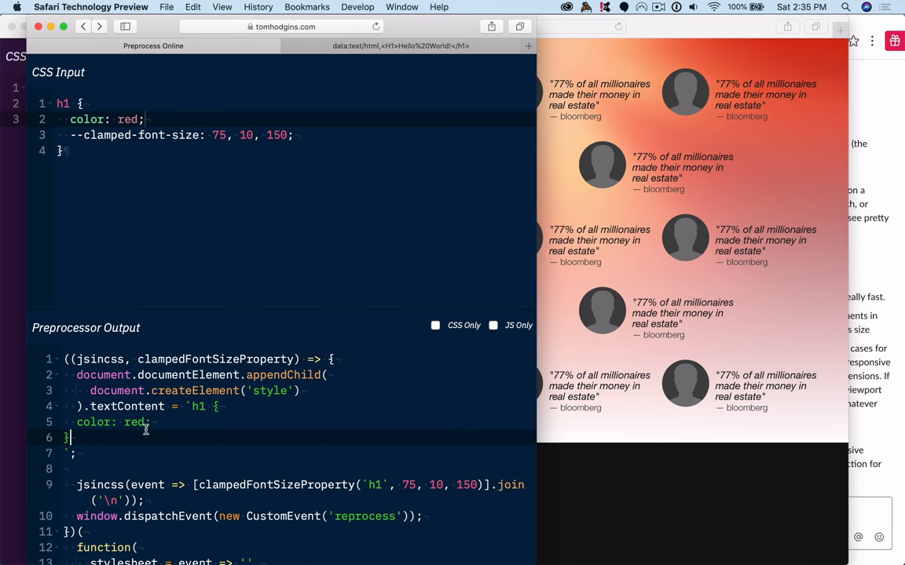
click(192, 405)
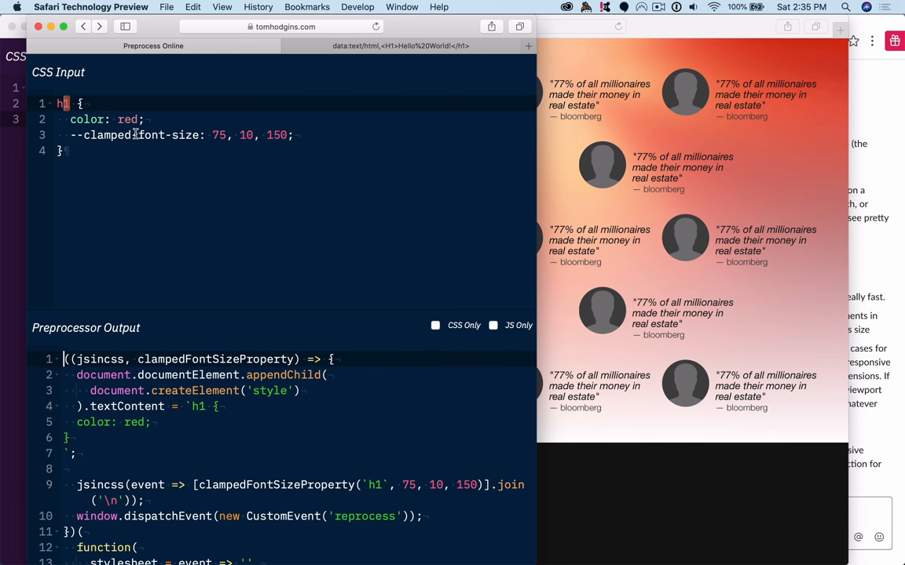
double_click(168, 136)
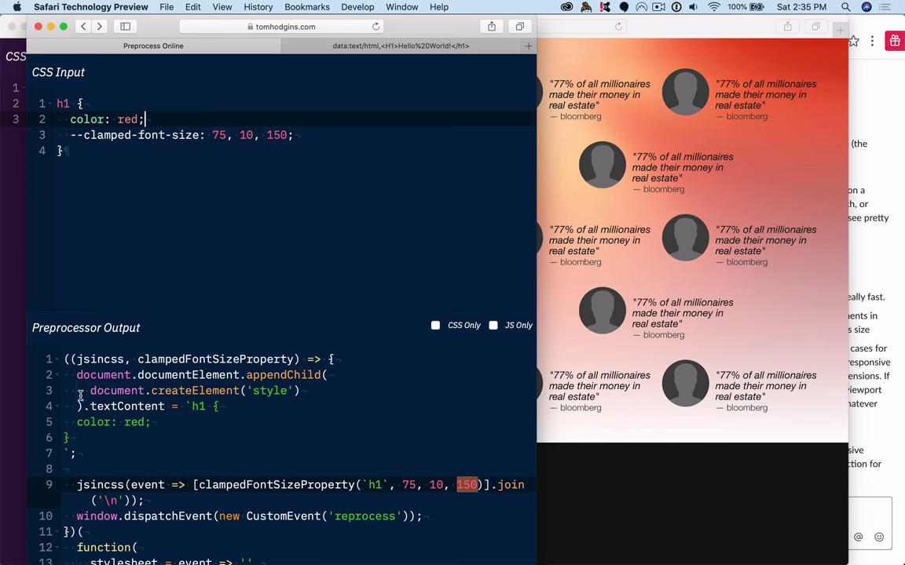
scroll(down, 3)
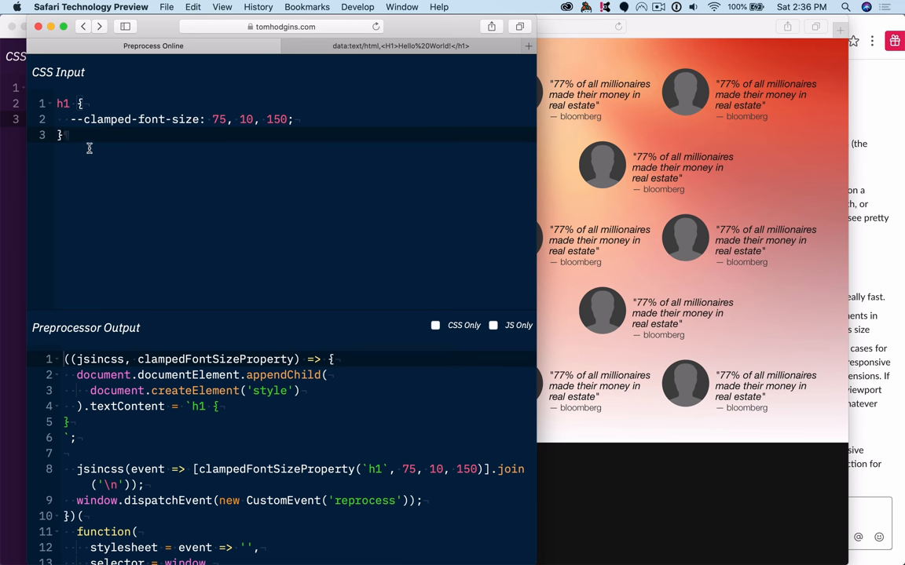
Add h2 { --clamped-font-size: 1, 2, 3; } and h3 { --clamped-font-size: 0, 10, Infinity; }.
text(h2 {)
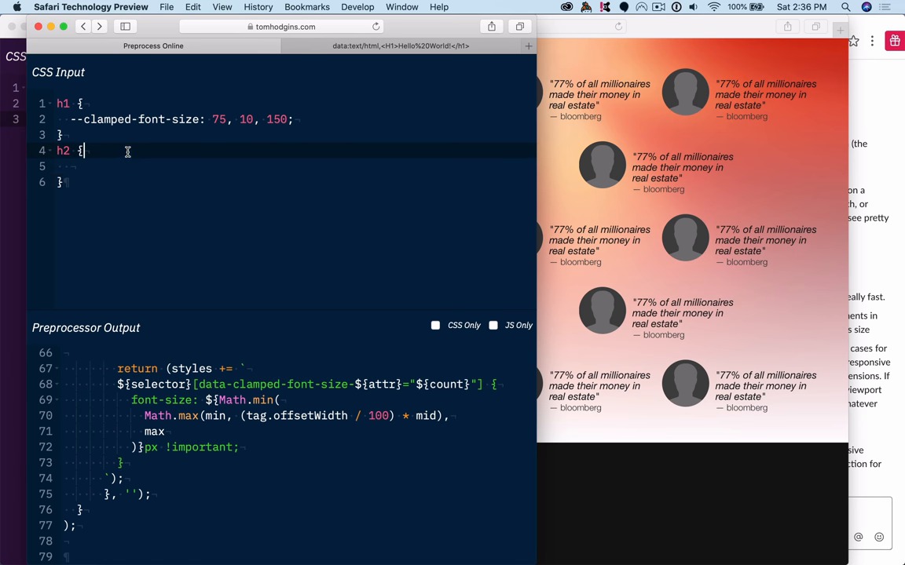
text(--clampe)
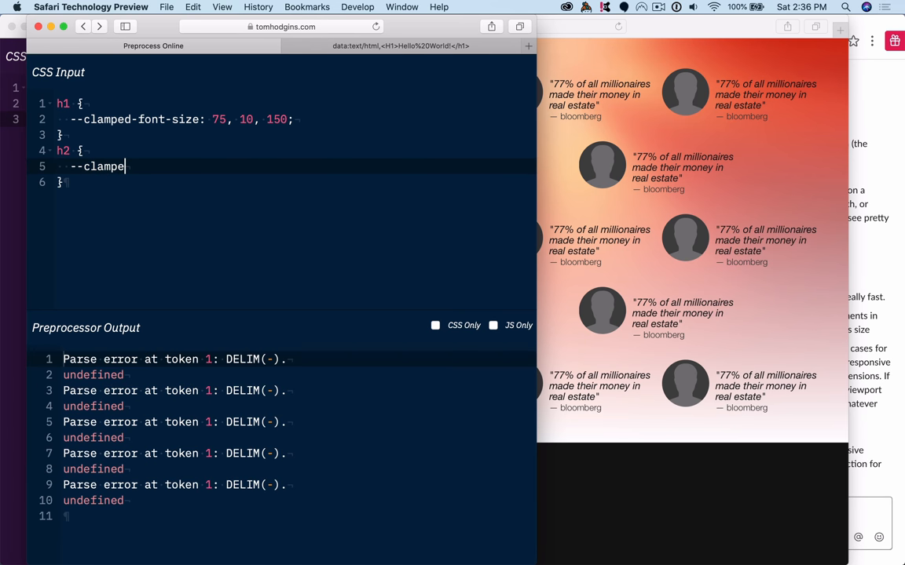
text(d-font-size:)
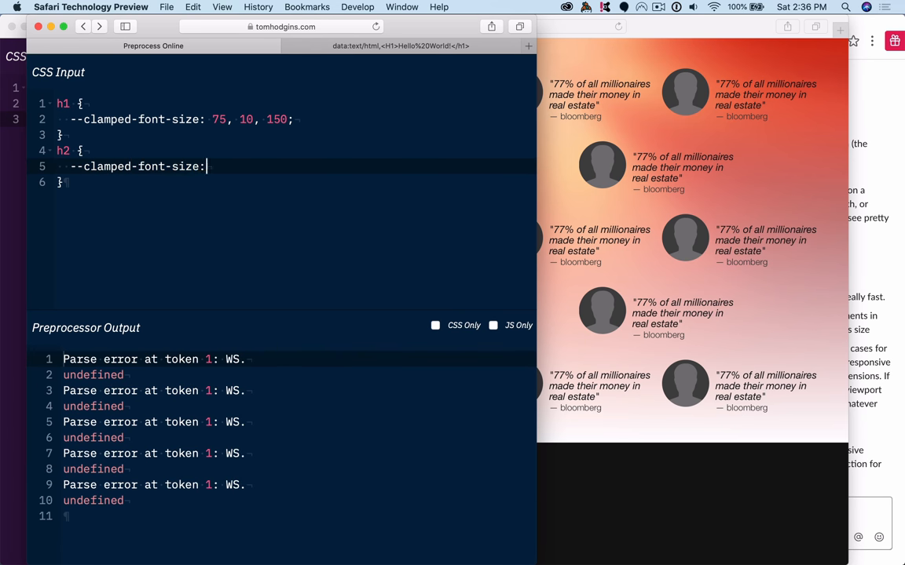
text(1, 2, 3;)
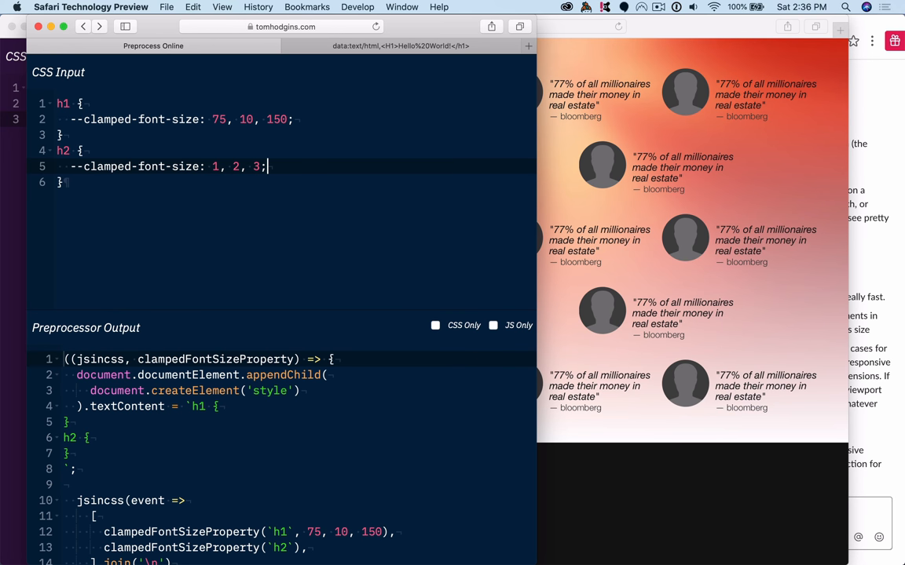
text(h3 {)
text(--clamped-font-size: 0,)
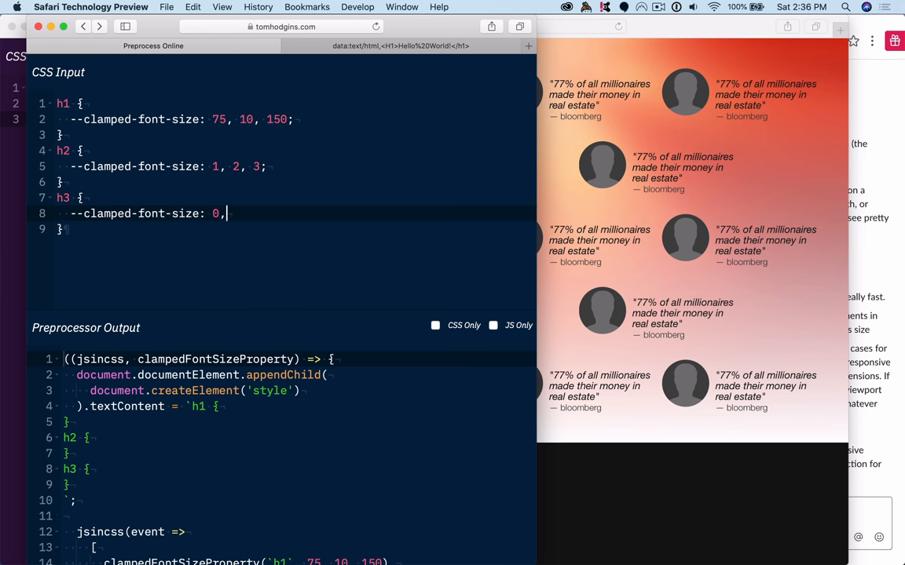
text(10, In)
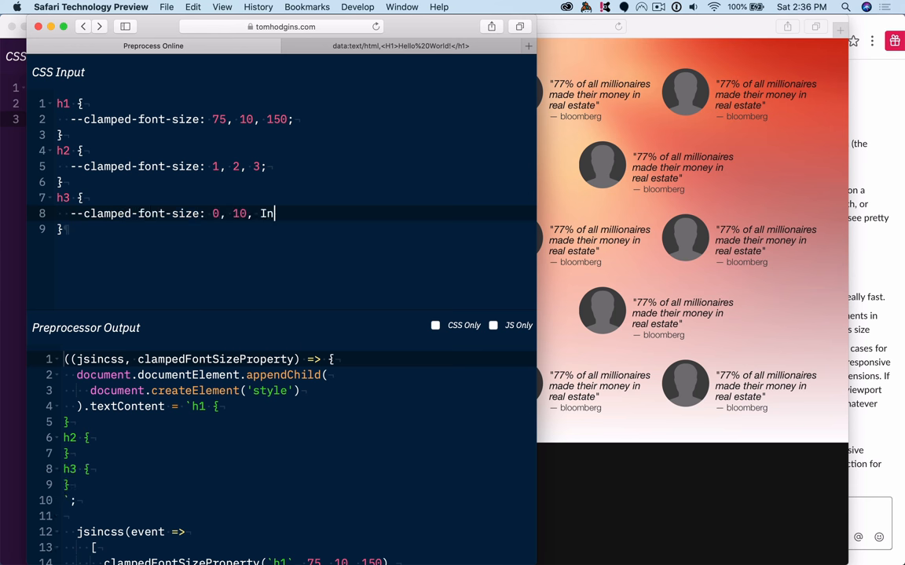
text(finity;)
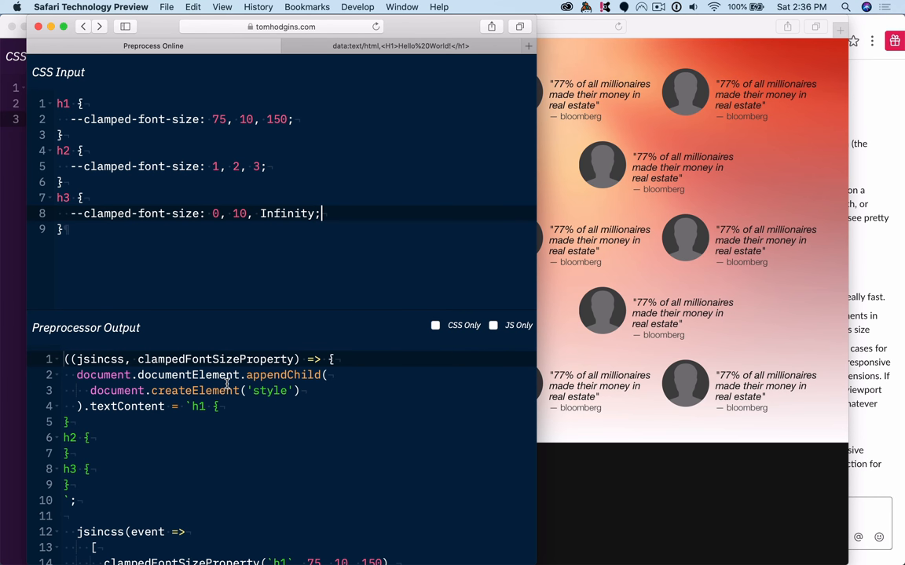
mouse_move(161, 110)
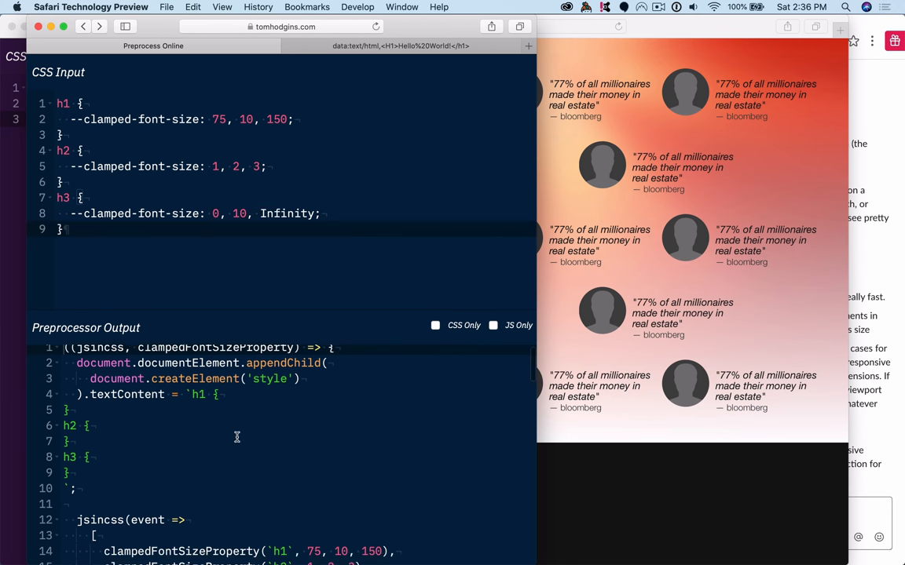
scroll(down, 3)
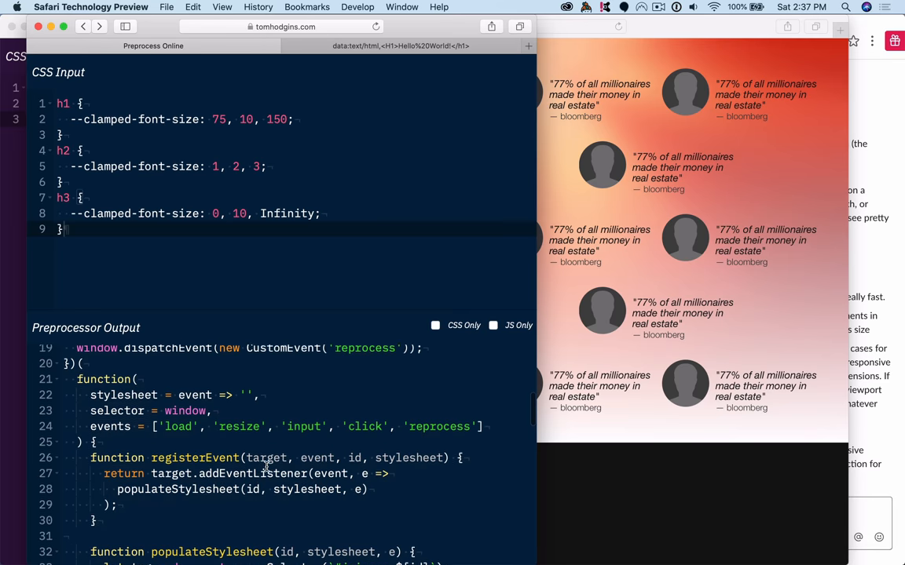
scroll(down, 3)
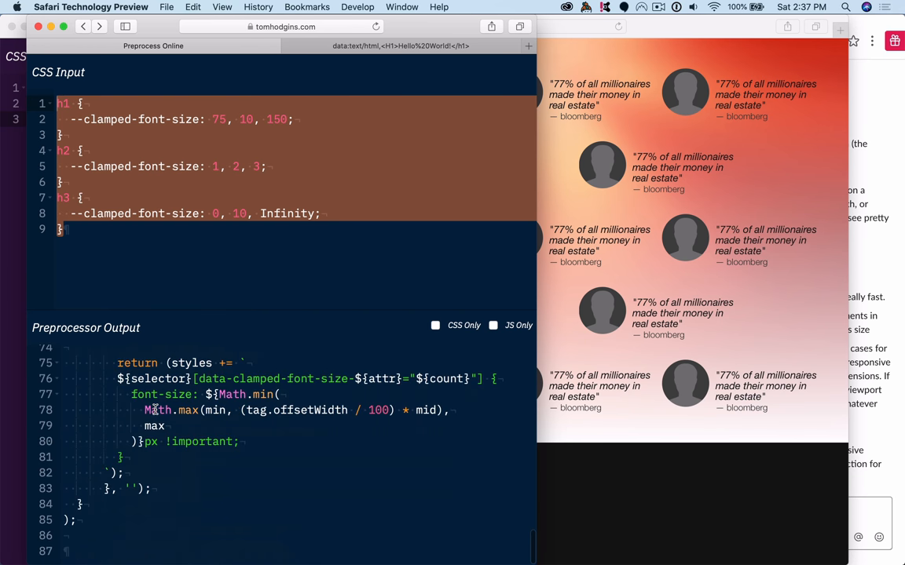
click(185, 229)
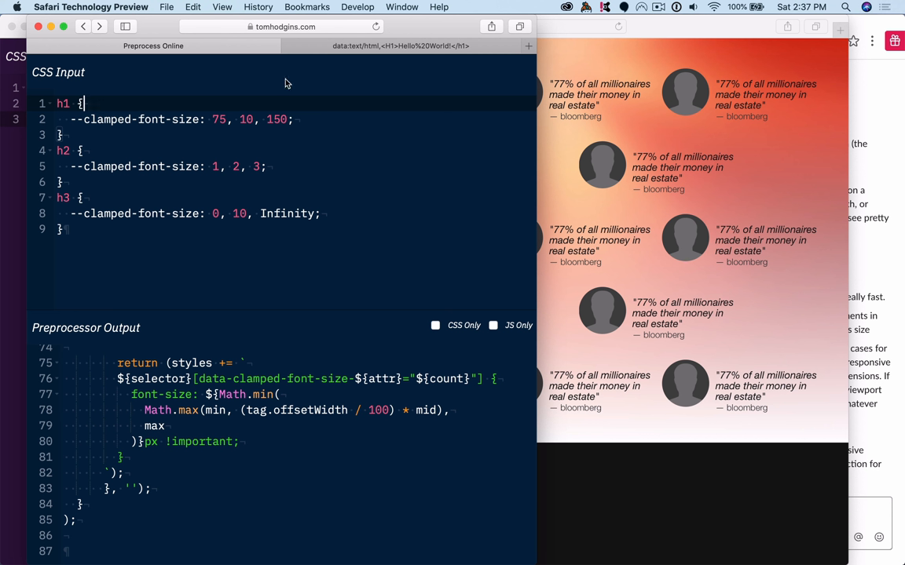
mouse_move(295, 112)
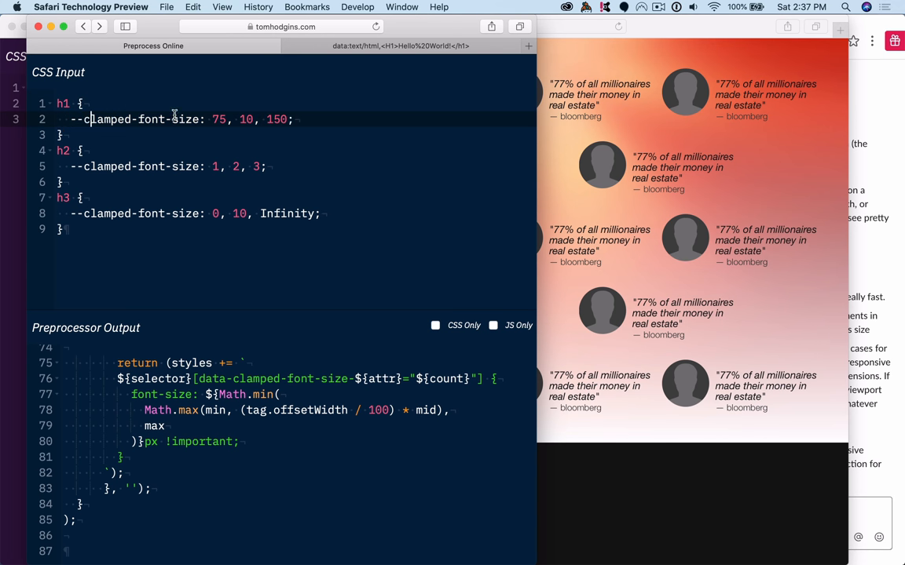
mouse_move(299, 114)
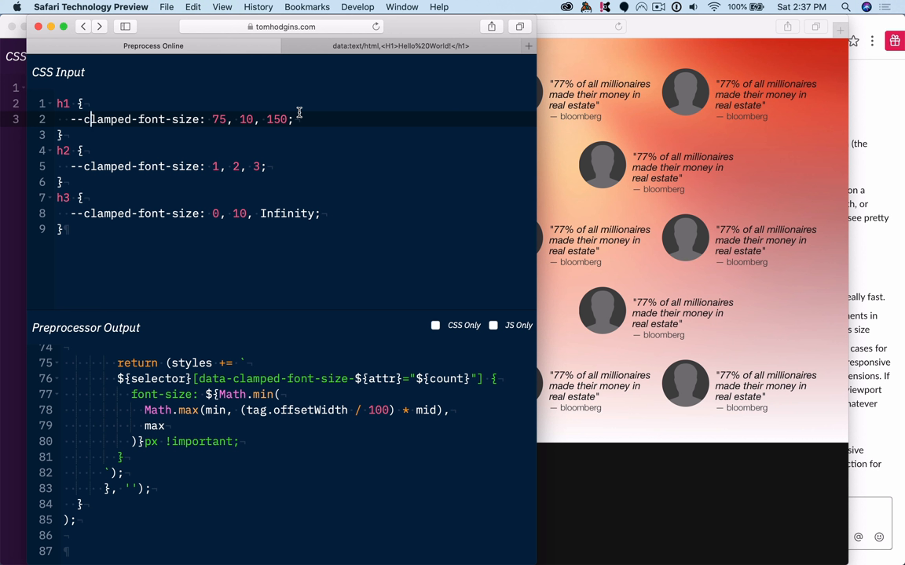
mouse_move(248, 146)
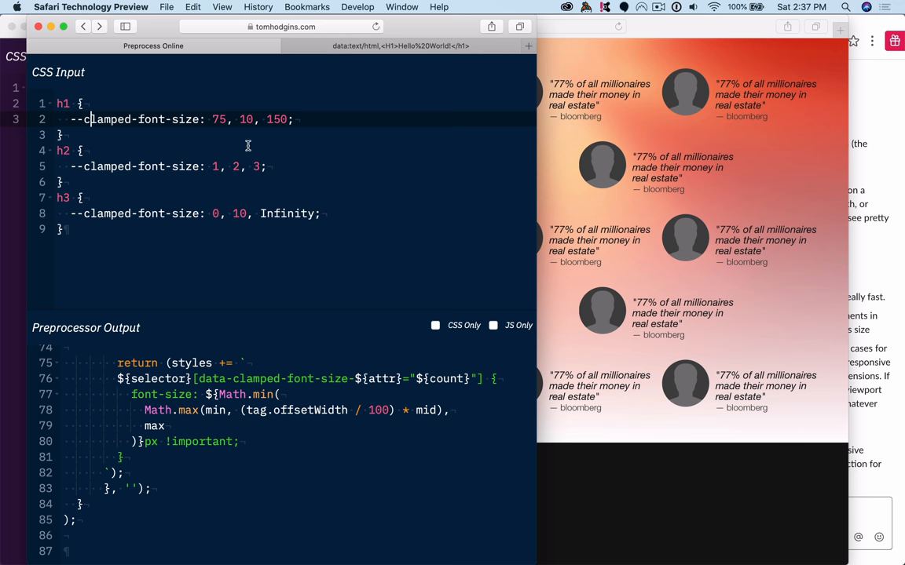
click(82, 104)
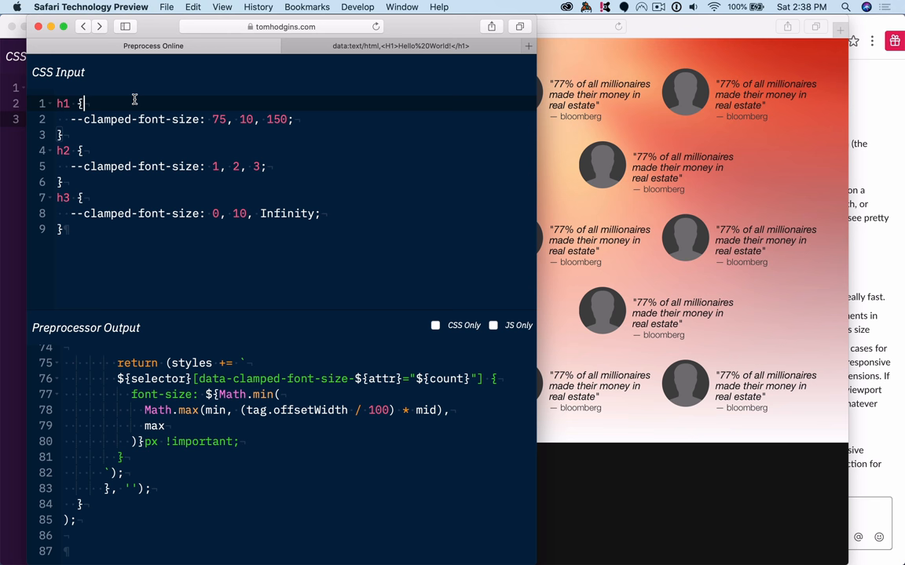
key(cmd+a)
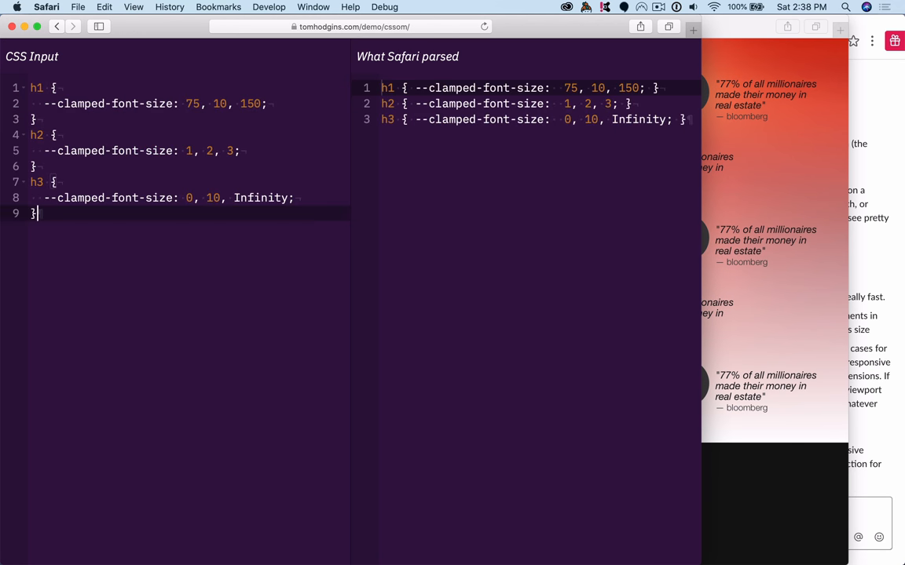
mouse_move(185, 132)
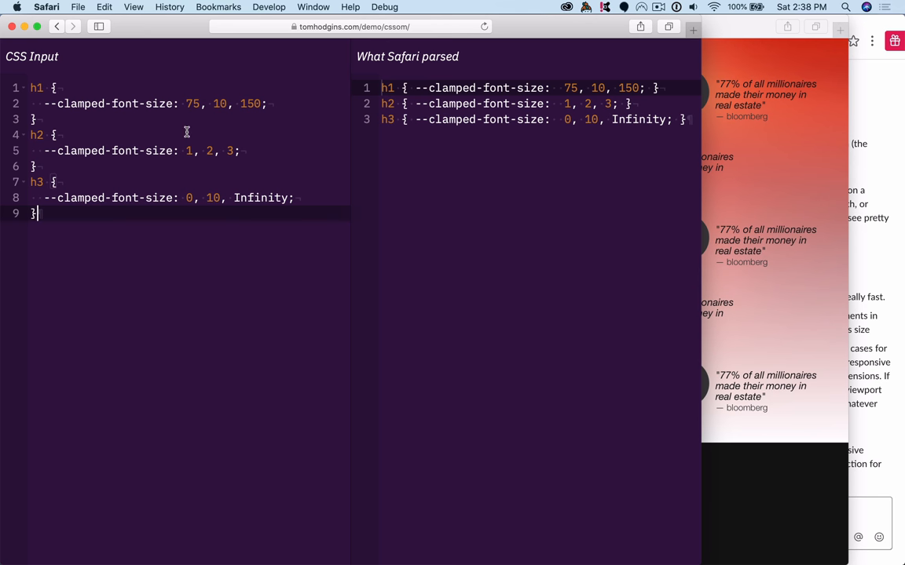
mouse_move(688, 122)
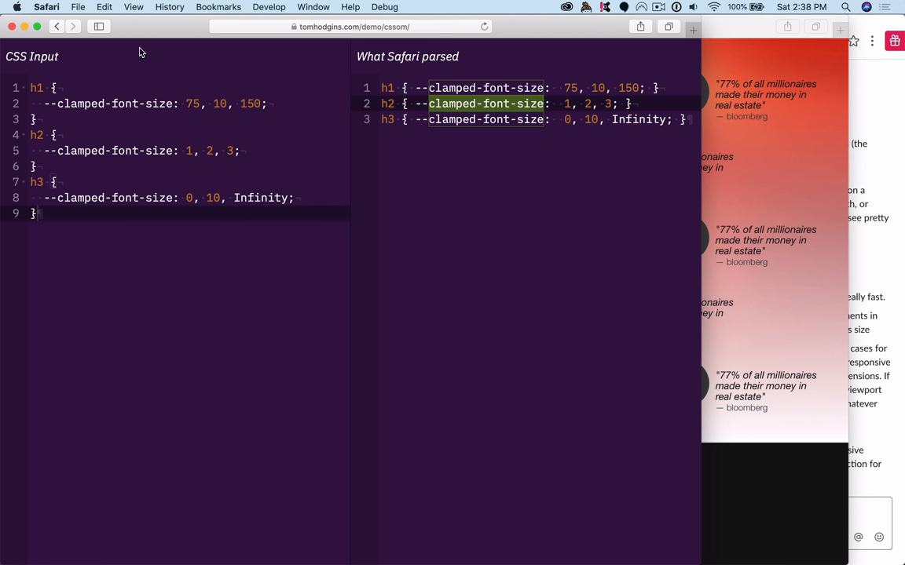
Return to the Preprocess Online page after comparing with the CSSOM demo.
click(72, 25)
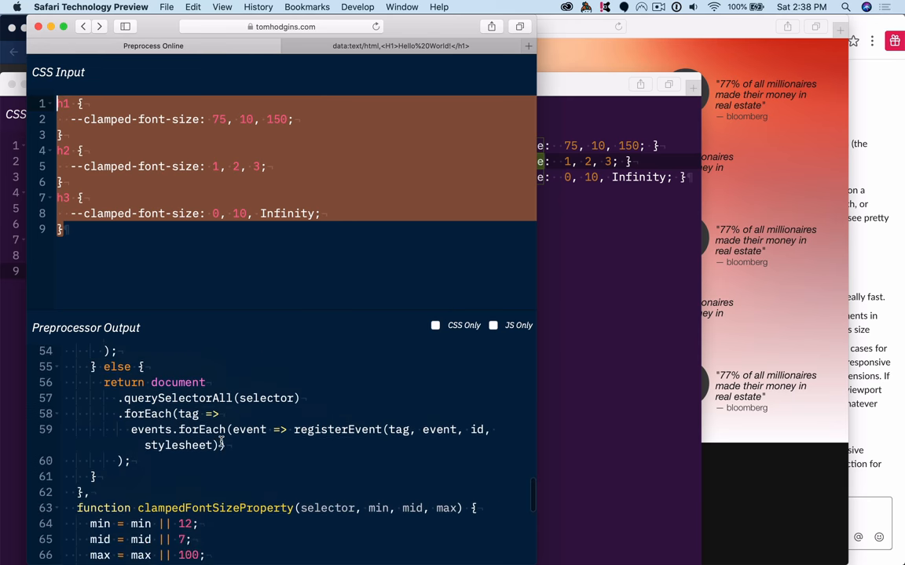
scroll(down, 3)
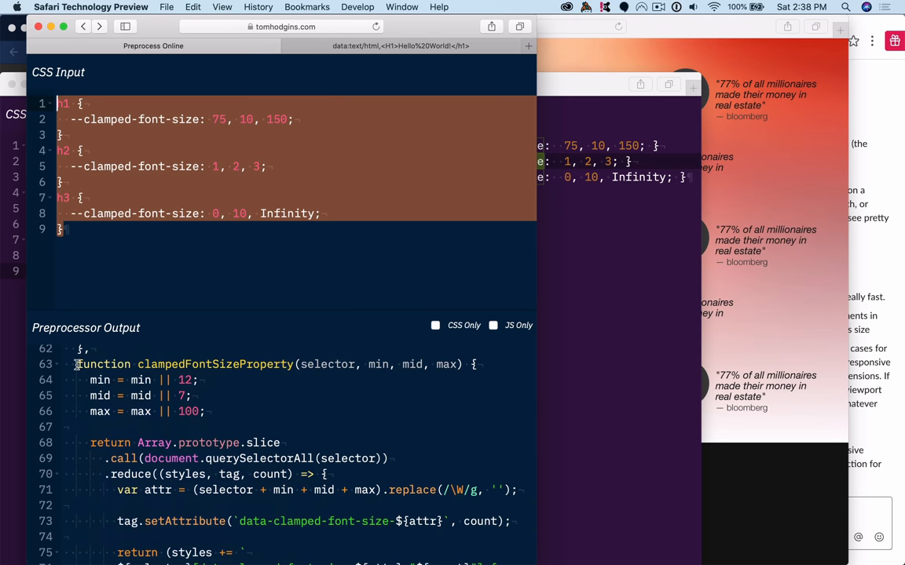
scroll(down, 3)
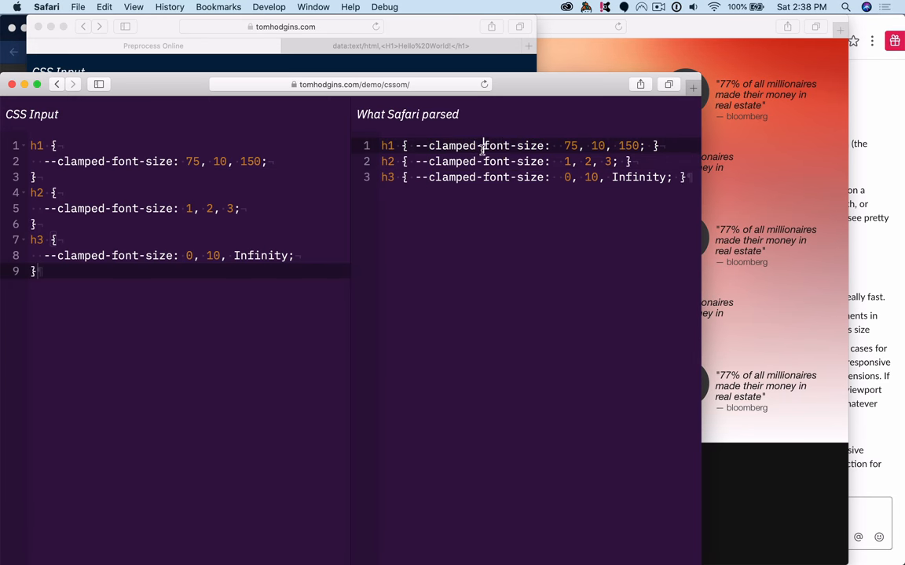
double_click(512, 145)
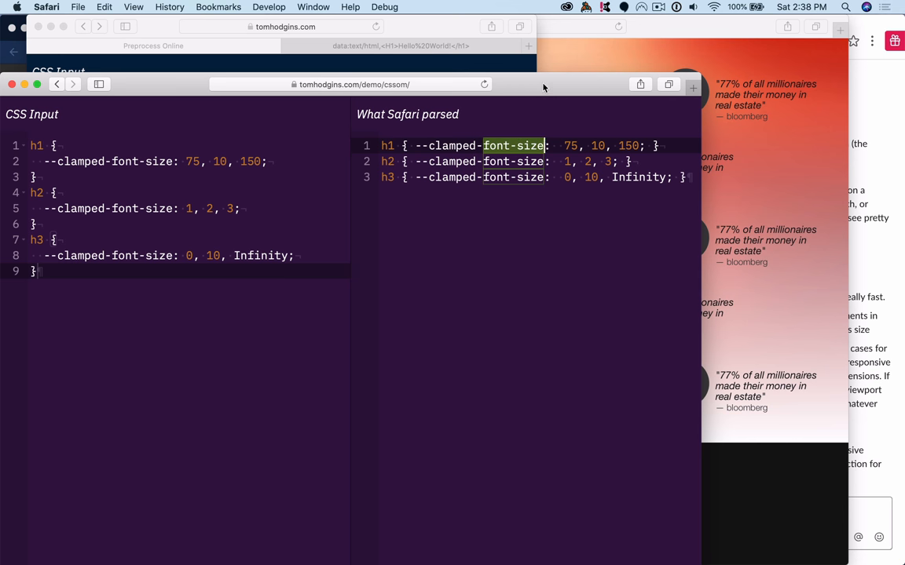